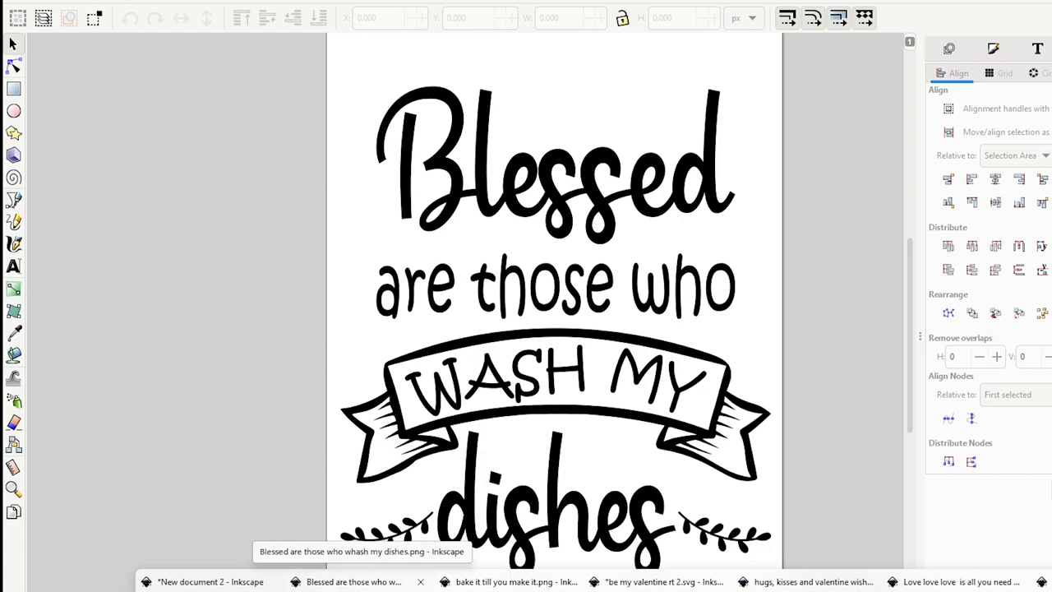
Look through the finished sample designs from the taskbar before switching to the new document
{"action": "left_click", "coordinate": [501, 581]}
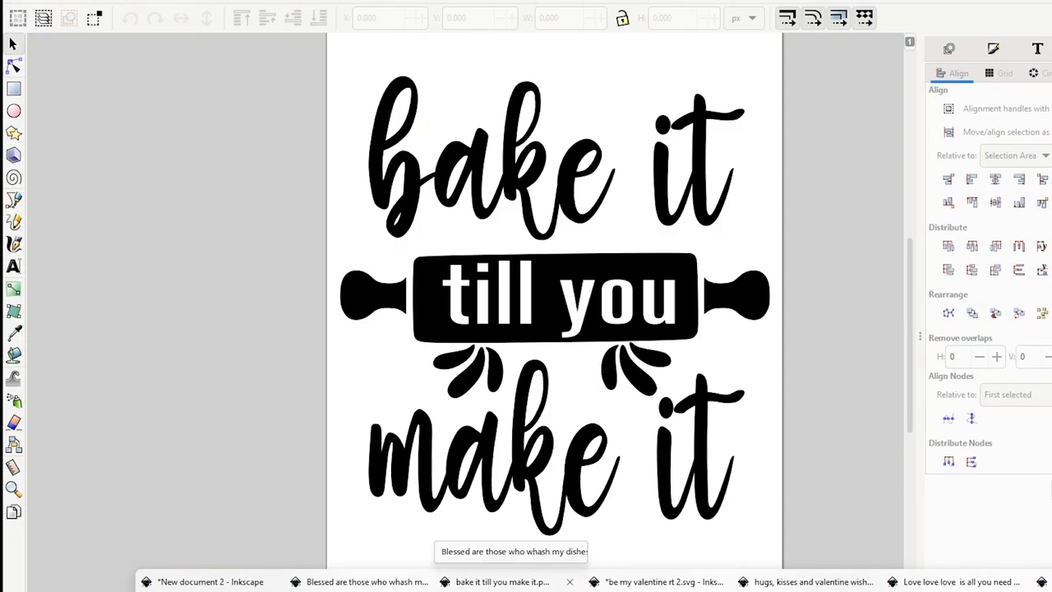
{"action": "left_click", "coordinate": [650, 581]}
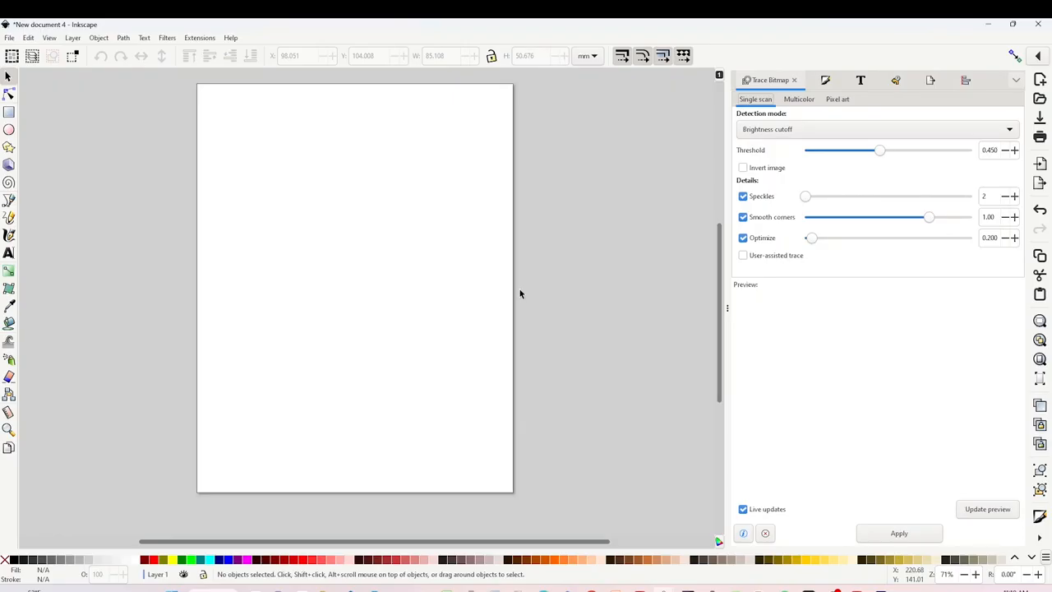
{"action": "mouse_move", "coordinate": [477, 229]}
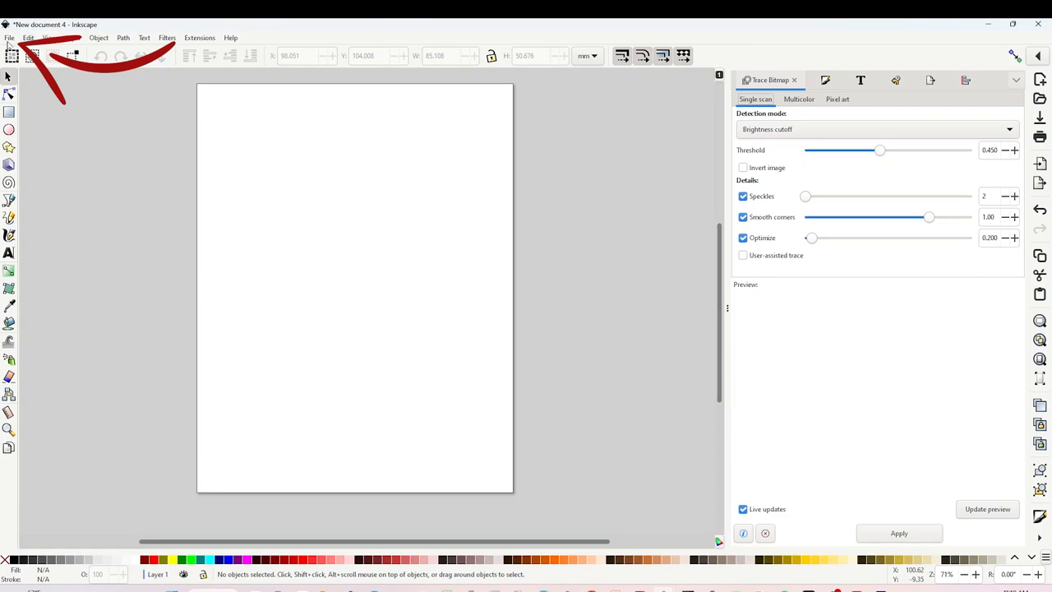
Set the page to 12 by 12 inches in Document Properties and close the dialog
{"action": "left_click", "coordinate": [10, 38]}
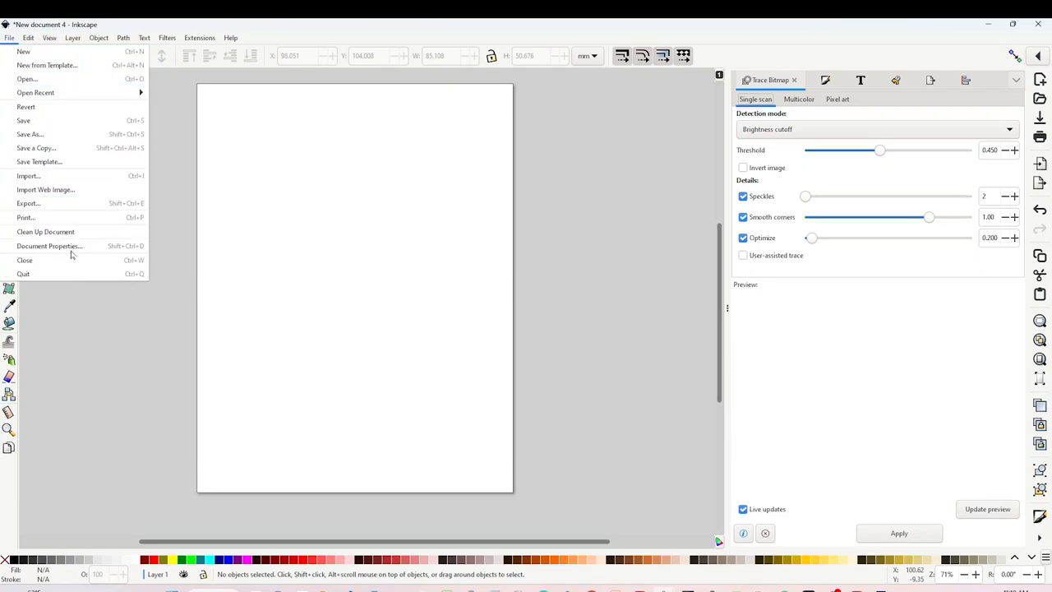
{"action": "mouse_move", "coordinate": [49, 246]}
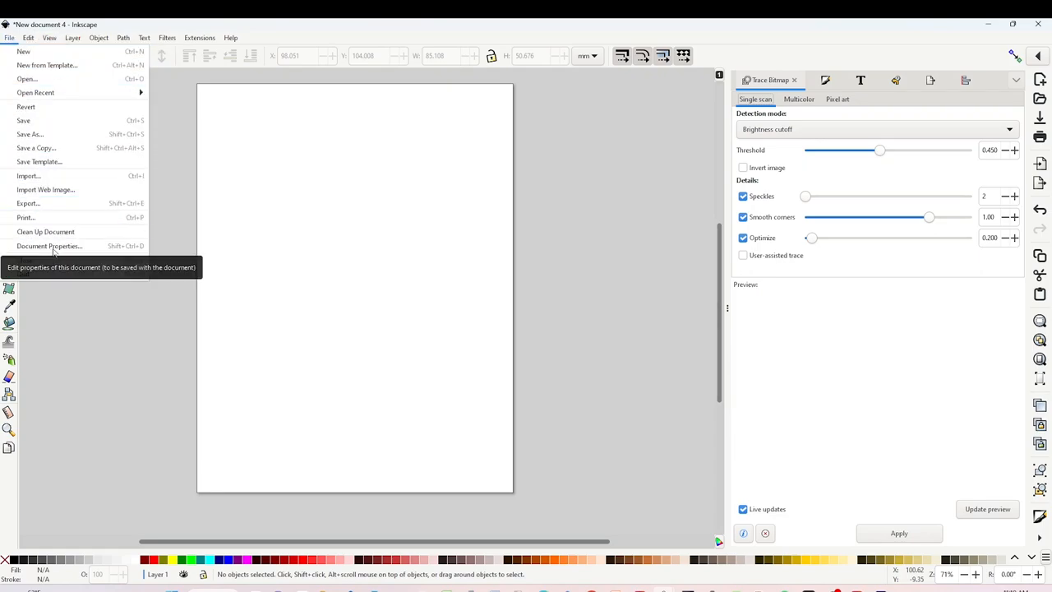
{"action": "left_click", "coordinate": [49, 246]}
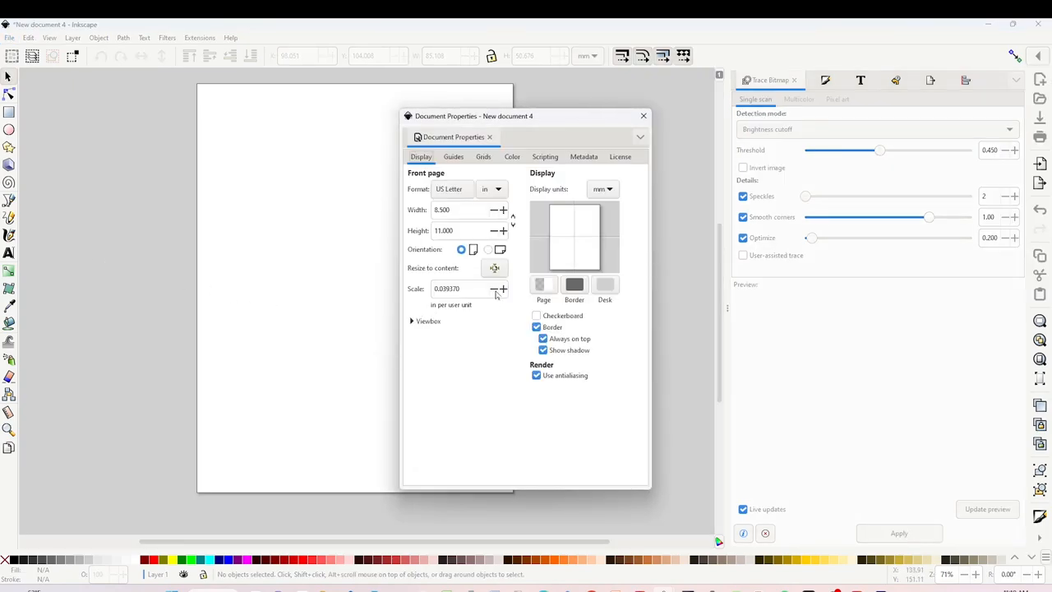
{"action": "left_click", "coordinate": [497, 189]}
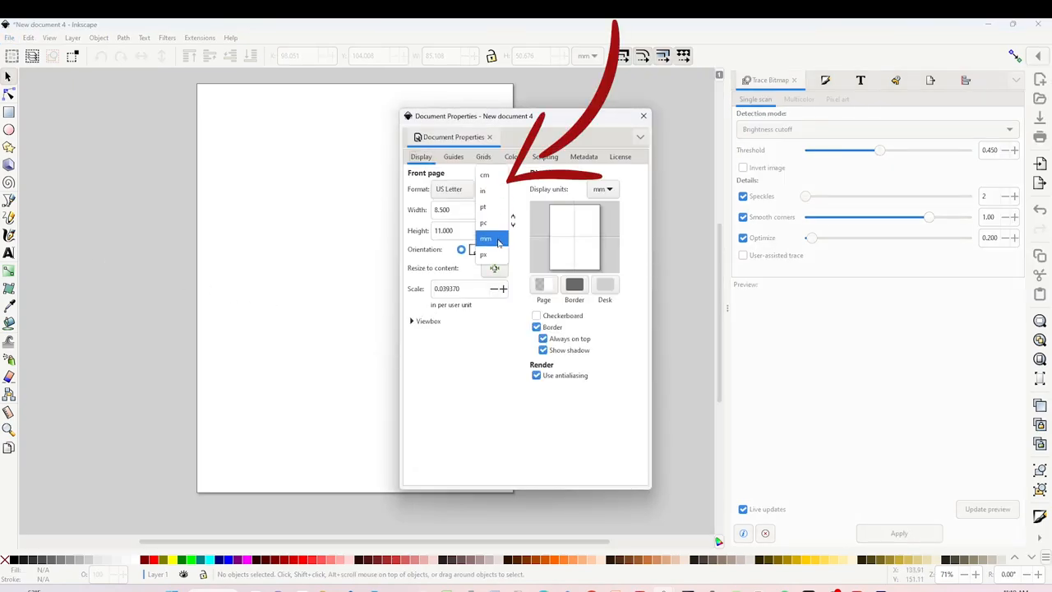
{"action": "mouse_move", "coordinate": [483, 190]}
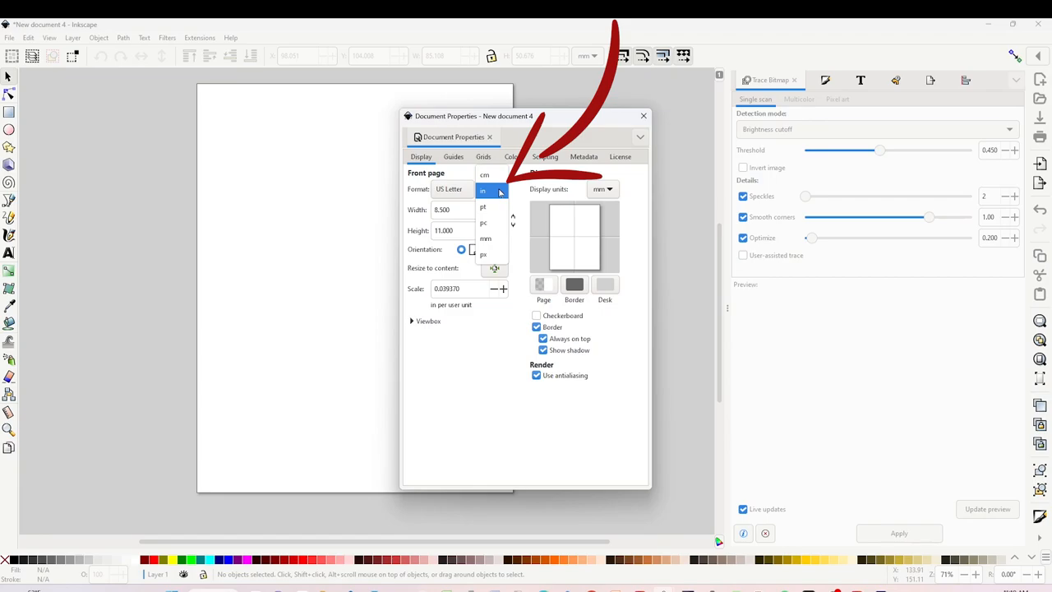
{"action": "left_click", "coordinate": [485, 190]}
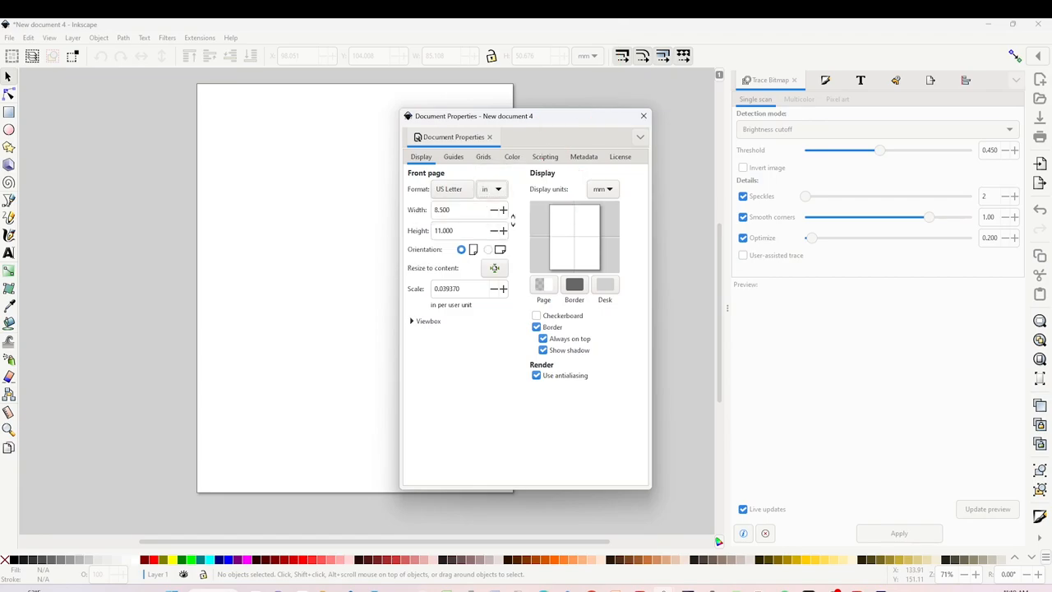
{"action": "mouse_move", "coordinate": [493, 261]}
{"action": "type", "text": "12"}
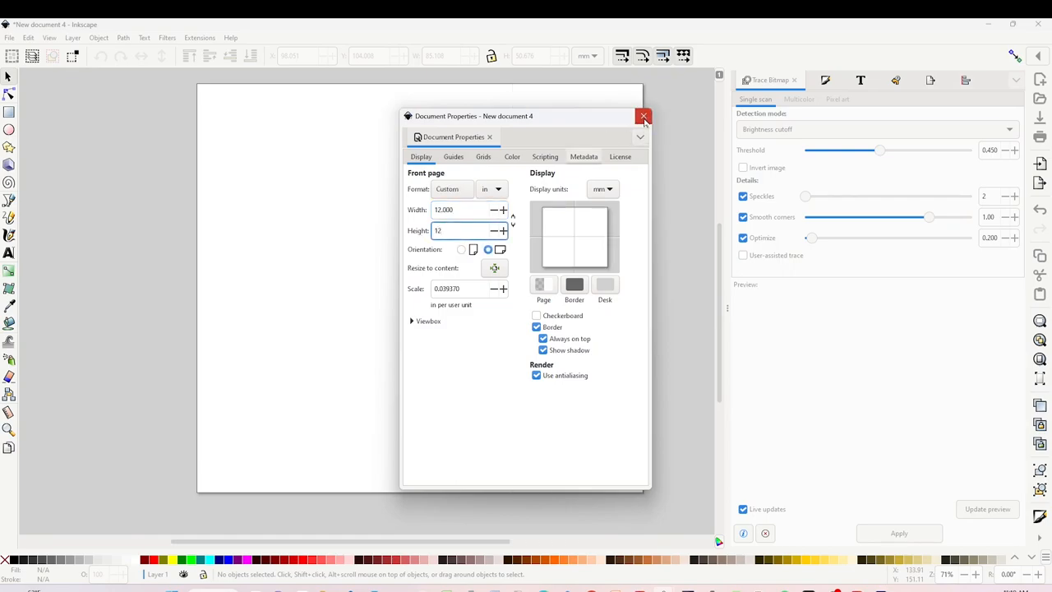
{"action": "left_click", "coordinate": [644, 115]}
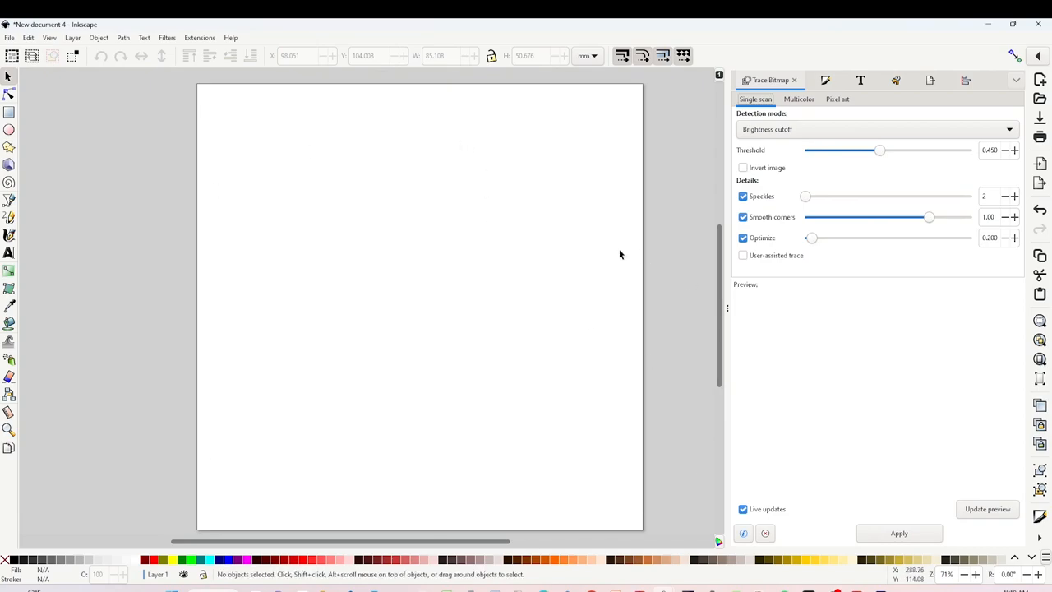
{"action": "mouse_move", "coordinate": [371, 212]}
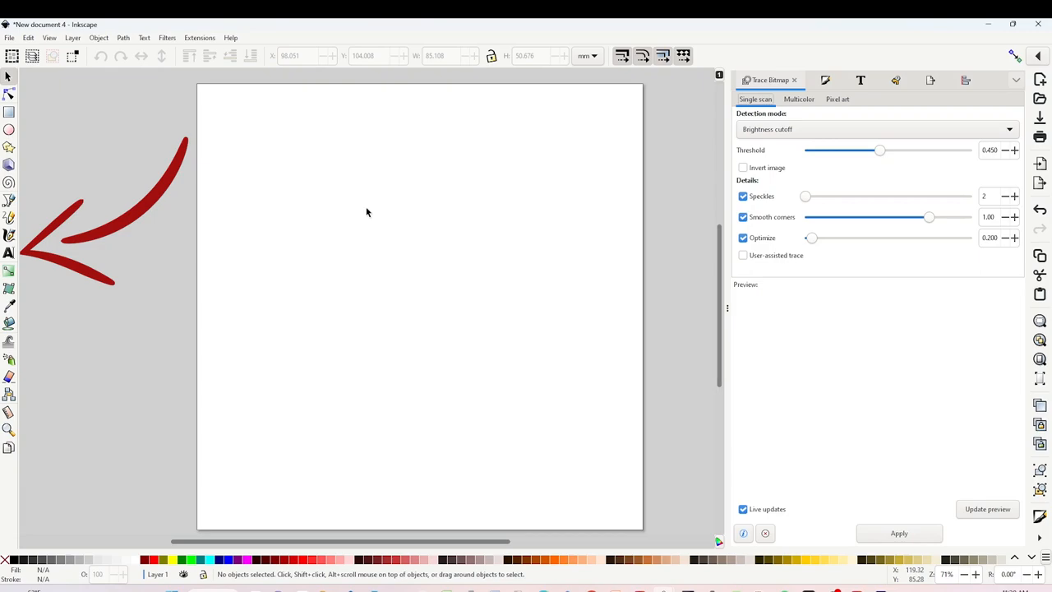
{"action": "mouse_move", "coordinate": [13, 478]}
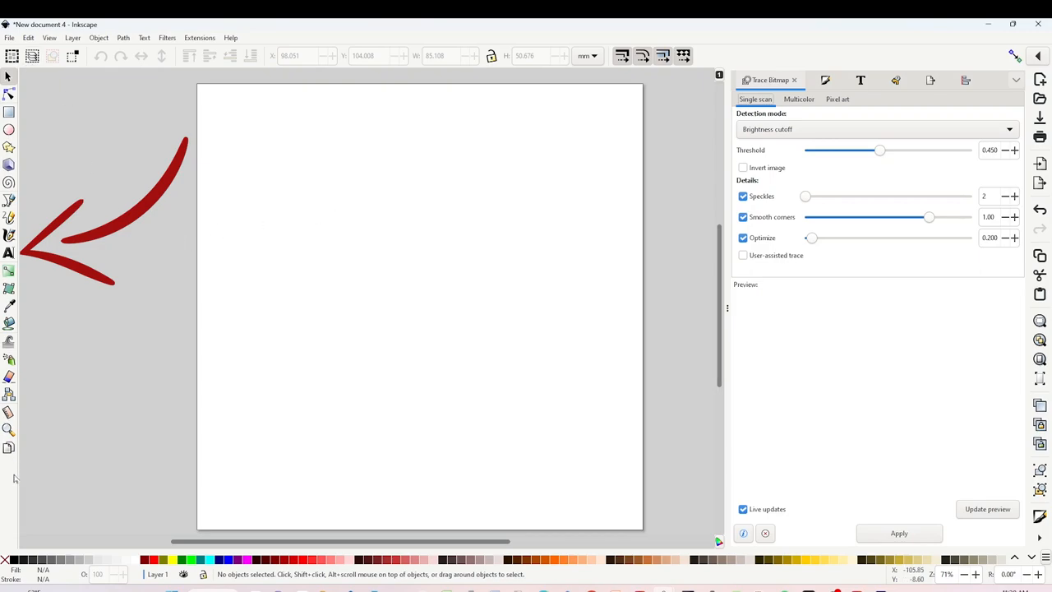
Add script text reading 'home' above 'sweet home' and select the word home
{"action": "left_click", "coordinate": [10, 254]}
{"action": "type", "text": "home"}
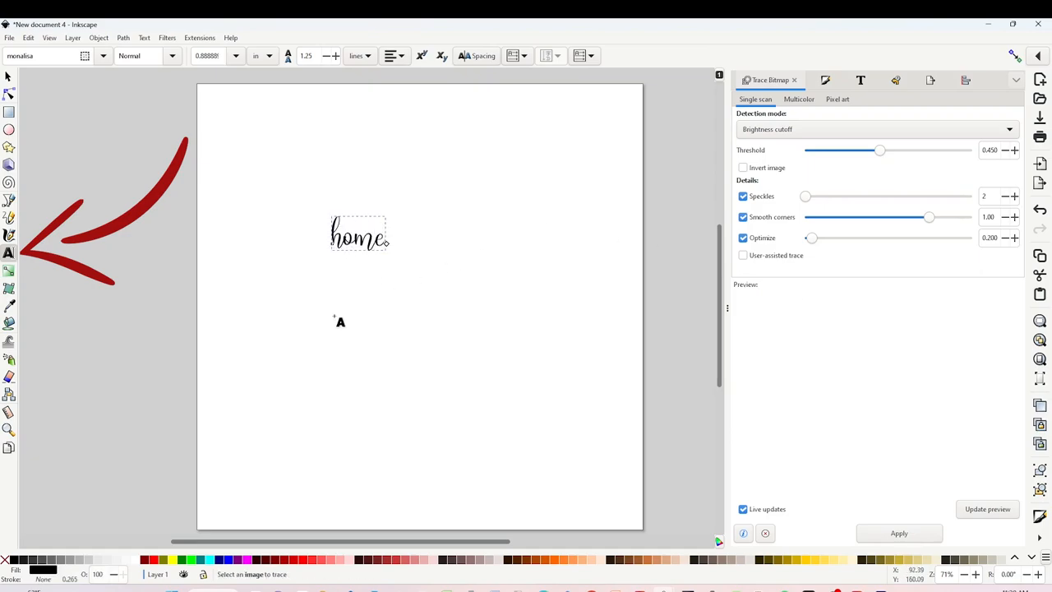
{"action": "type", "text": "sweet home"}
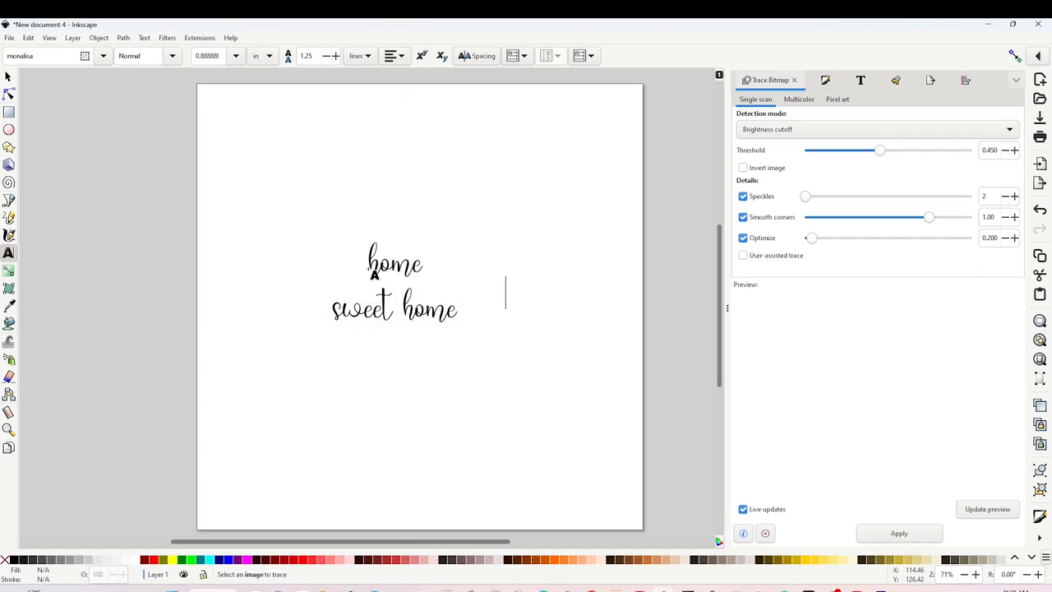
{"action": "double_click", "coordinate": [394, 263]}
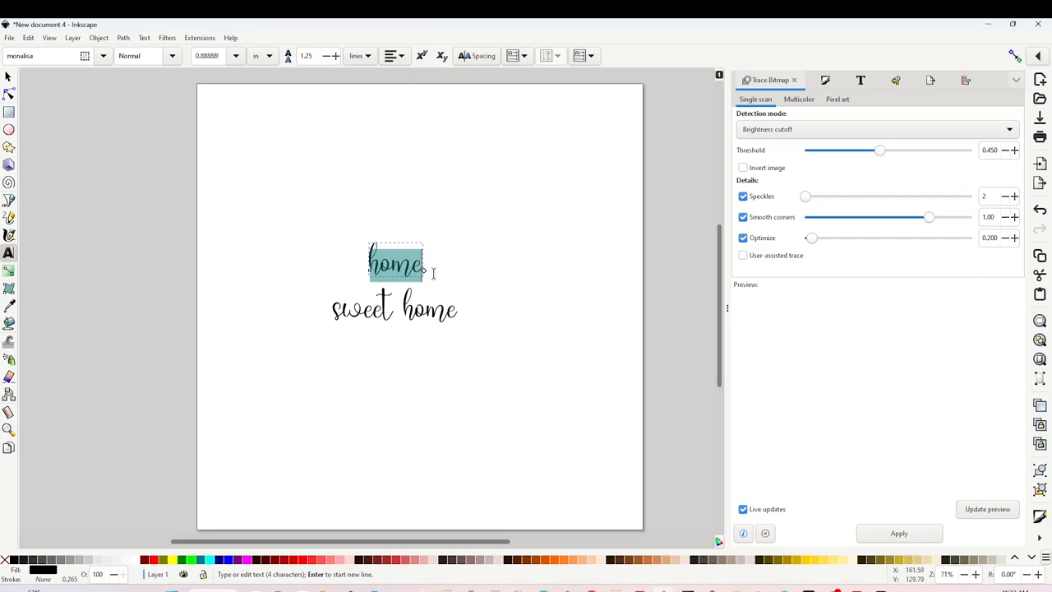
{"action": "mouse_move", "coordinate": [497, 276]}
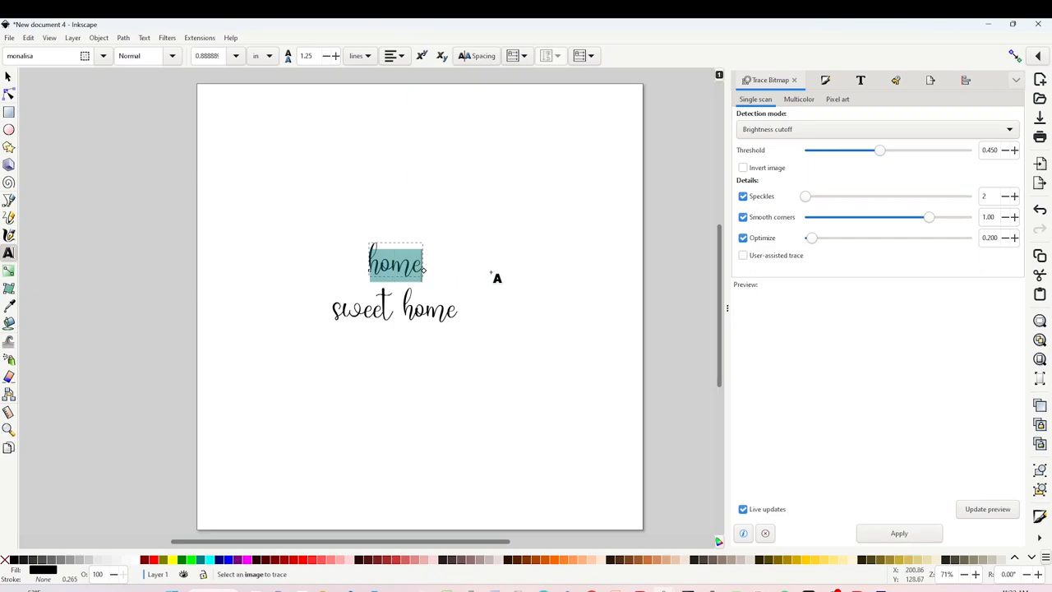
{"action": "mouse_move", "coordinate": [503, 296]}
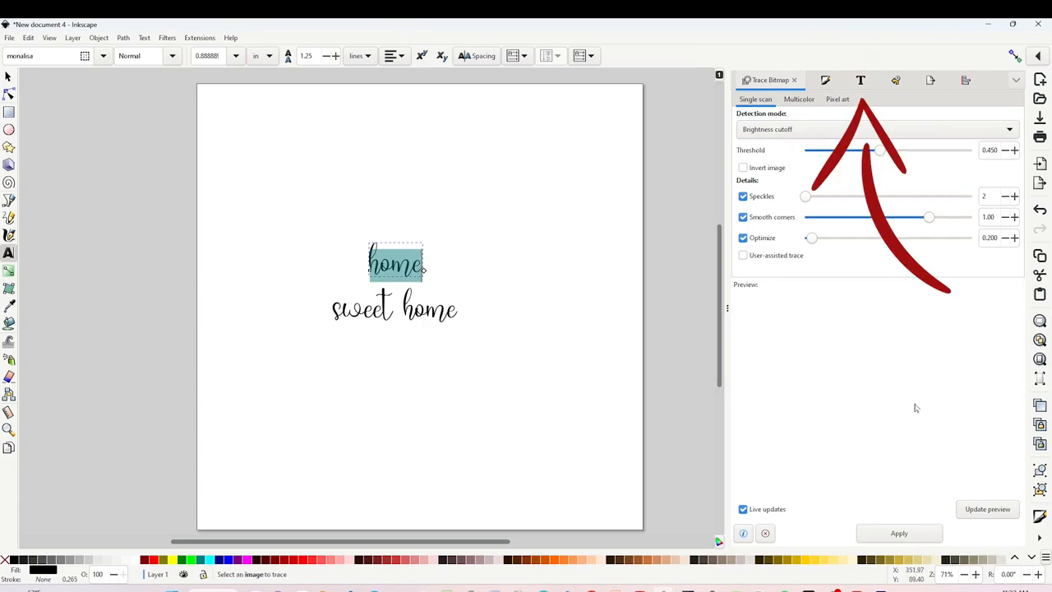
Preview script fonts for 'home', scale it to fill the upper half, then select 'sweet home'
{"action": "left_click", "coordinate": [861, 79]}
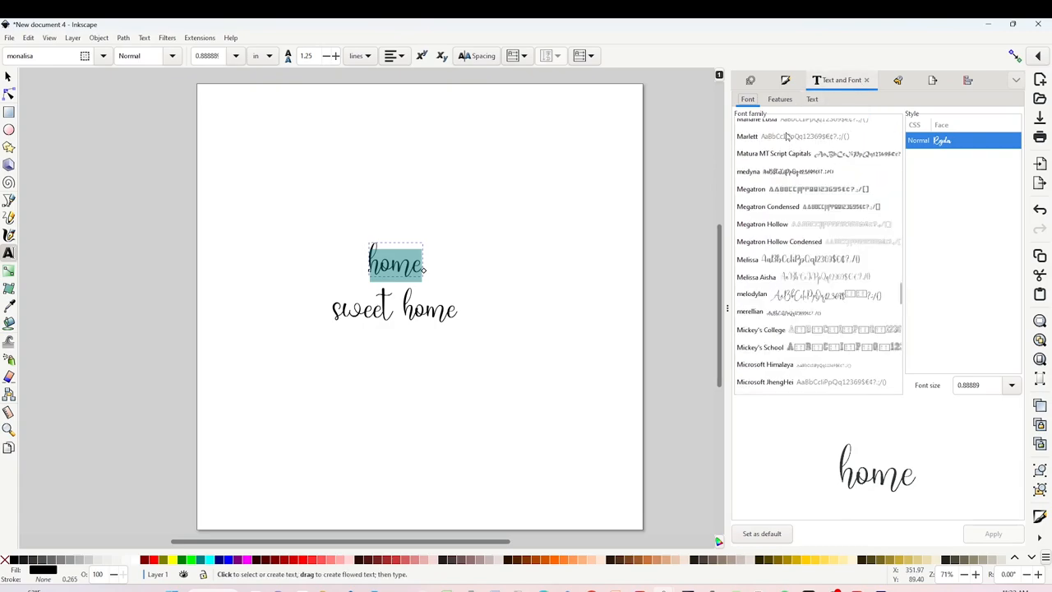
{"action": "mouse_move", "coordinate": [818, 217]}
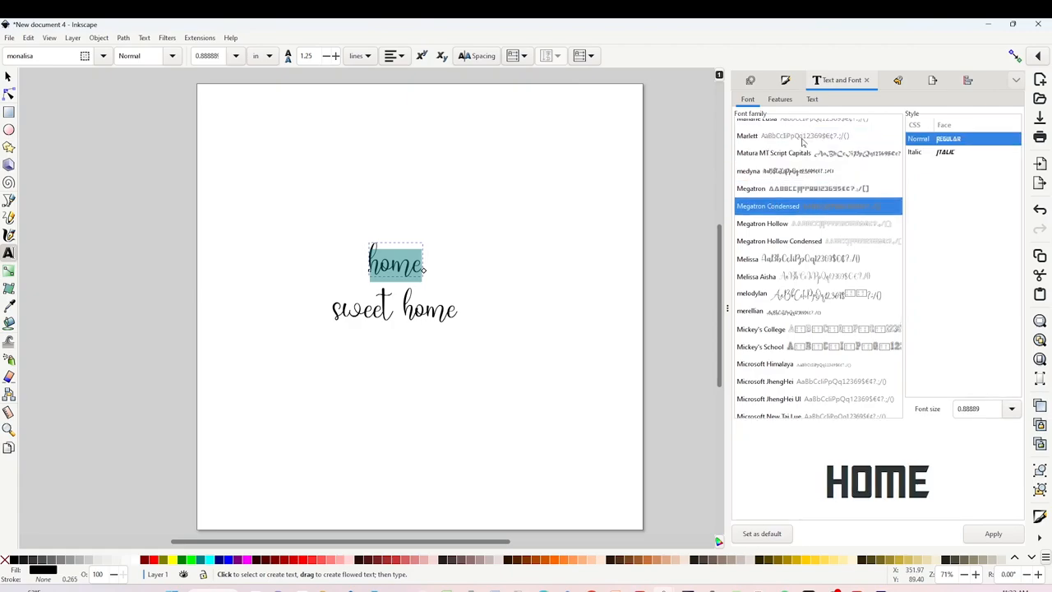
{"action": "left_click", "coordinate": [779, 240]}
{"action": "type", "text": "lesley"}
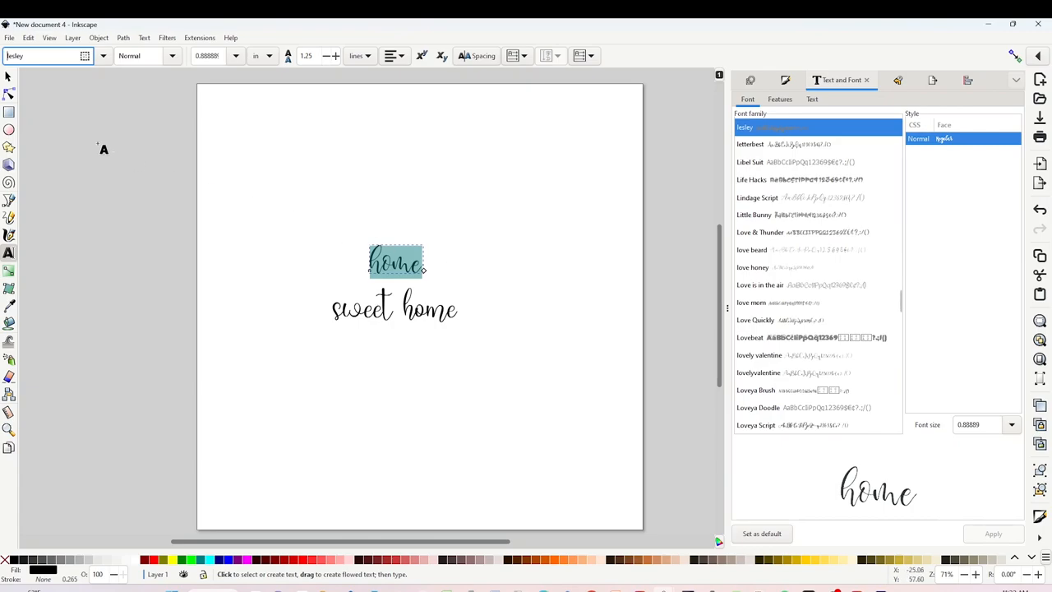
{"action": "left_click", "coordinate": [10, 75]}
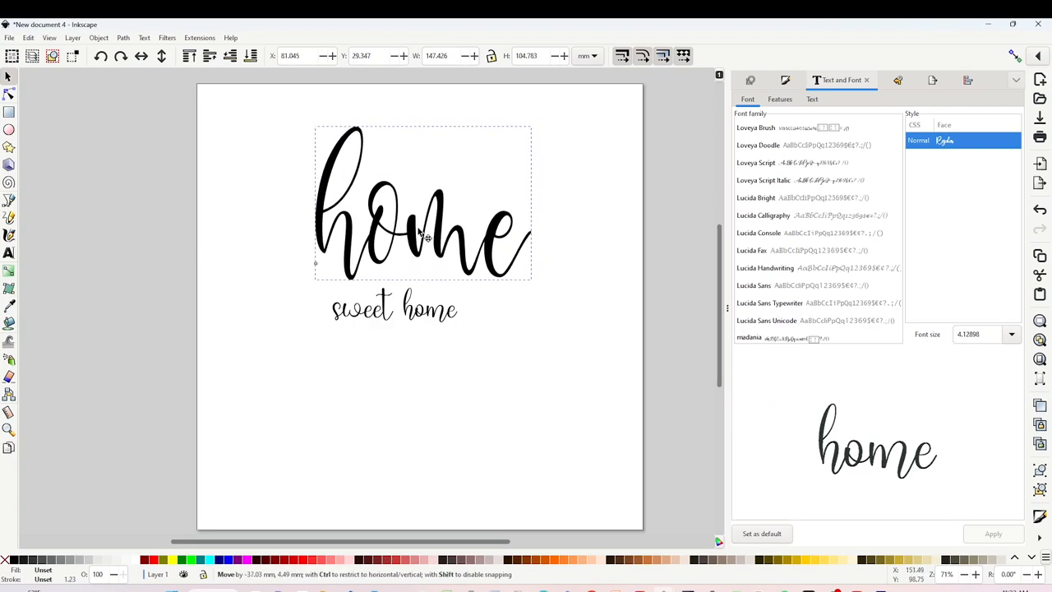
{"action": "left_click_drag", "start_coordinate": [533, 279], "coordinate": [559, 286]}
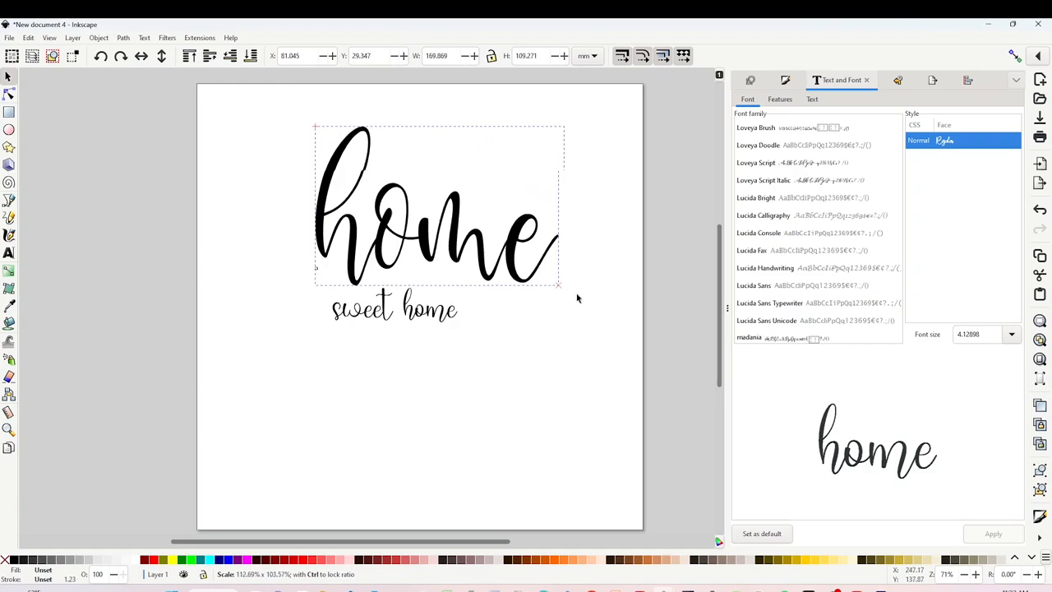
{"action": "left_click", "coordinate": [393, 309]}
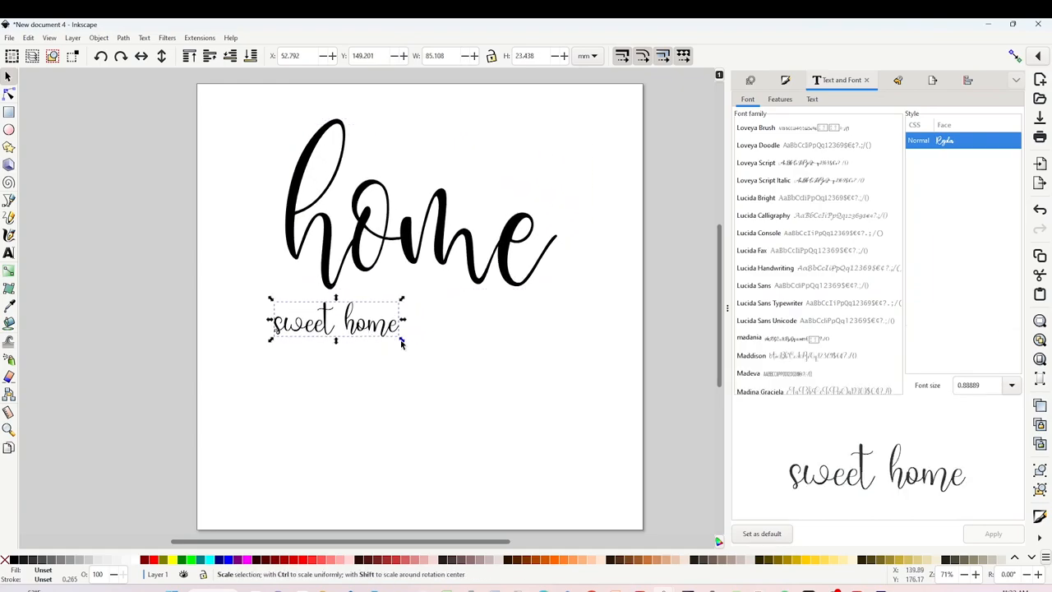
Widen the bold SWEET HOME to span beneath 'home' and nudge it up underneath
{"action": "left_click_drag", "start_coordinate": [403, 341], "coordinate": [551, 407]}
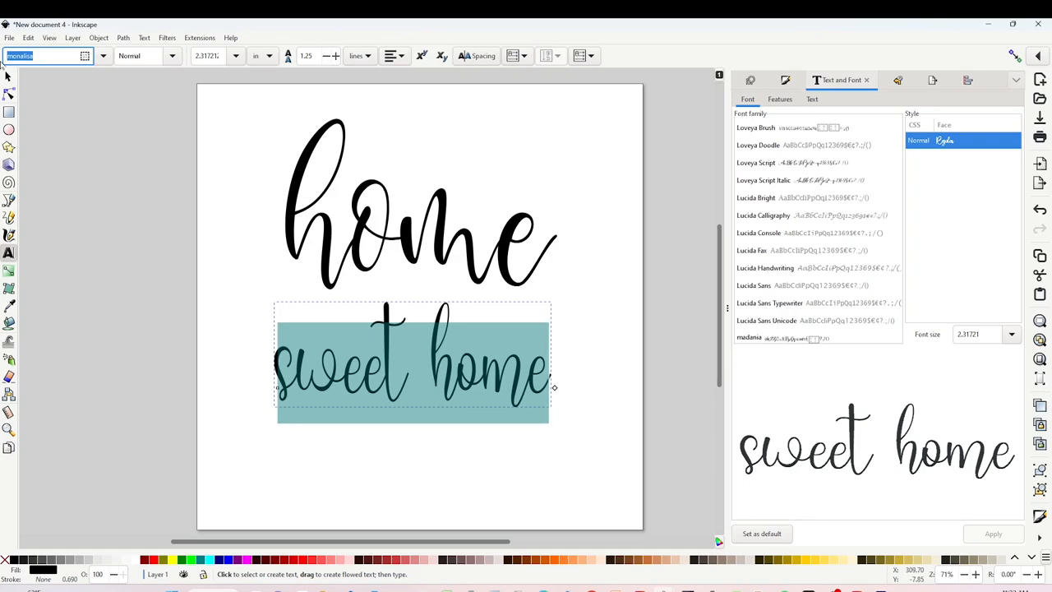
{"action": "type", "text": "mist"}
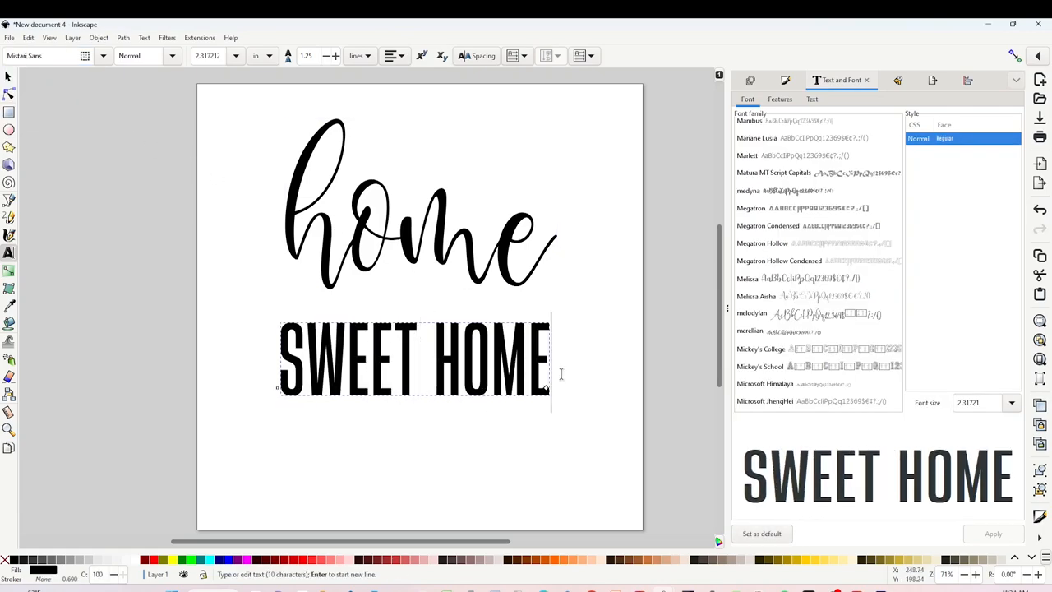
{"action": "left_click", "coordinate": [10, 76]}
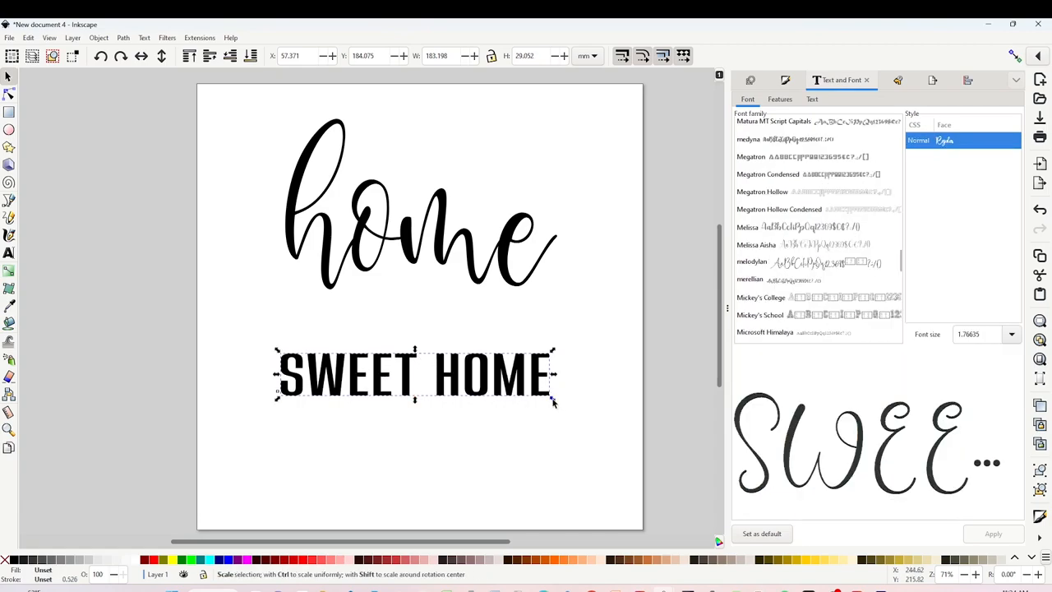
{"action": "left_click_drag", "start_coordinate": [414, 374], "coordinate": [421, 313]}
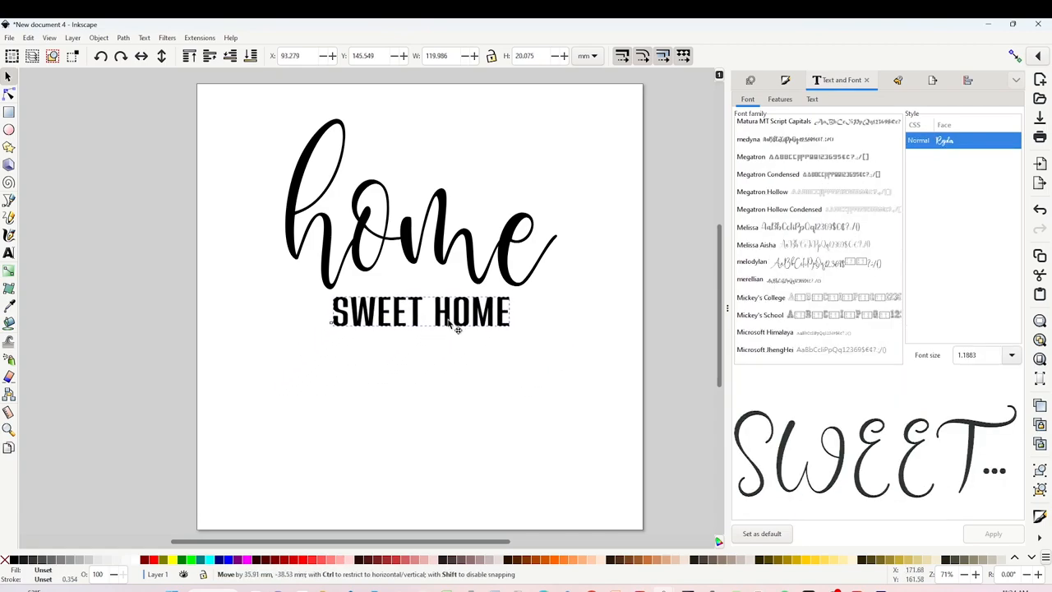
{"action": "left_click", "coordinate": [419, 312]}
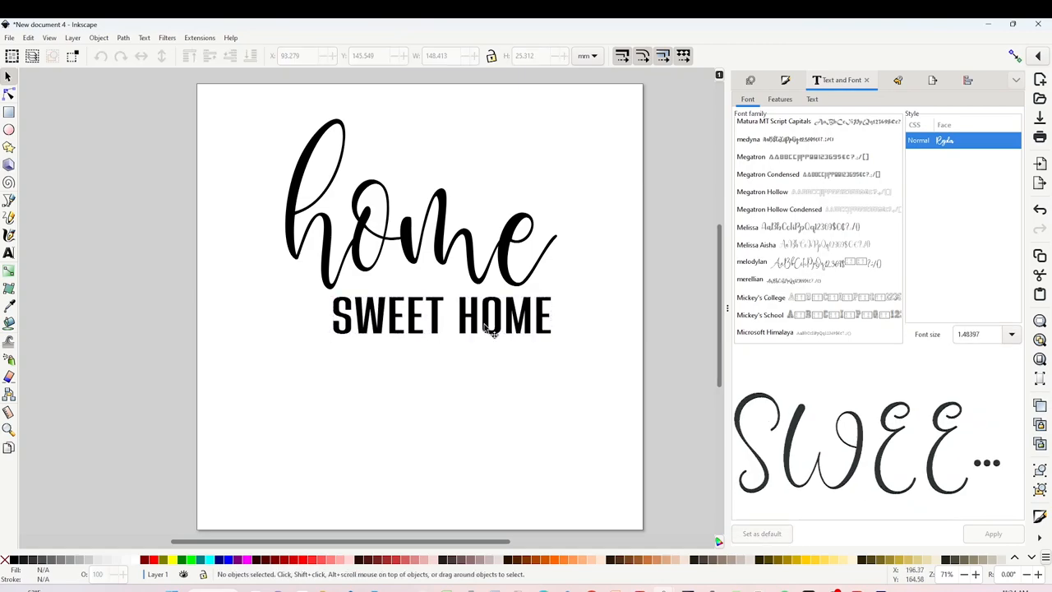
{"action": "left_click", "coordinate": [411, 247]}
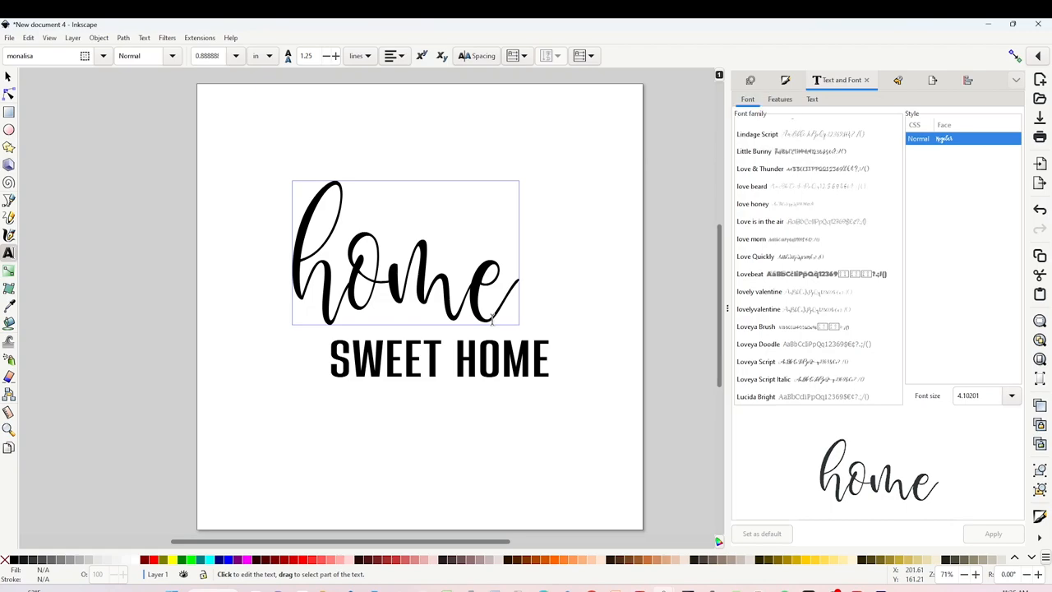
Find the lesley font in Character Map and pick its swash-tailed h glyph to copy
{"action": "left_click", "coordinate": [589, 247]}
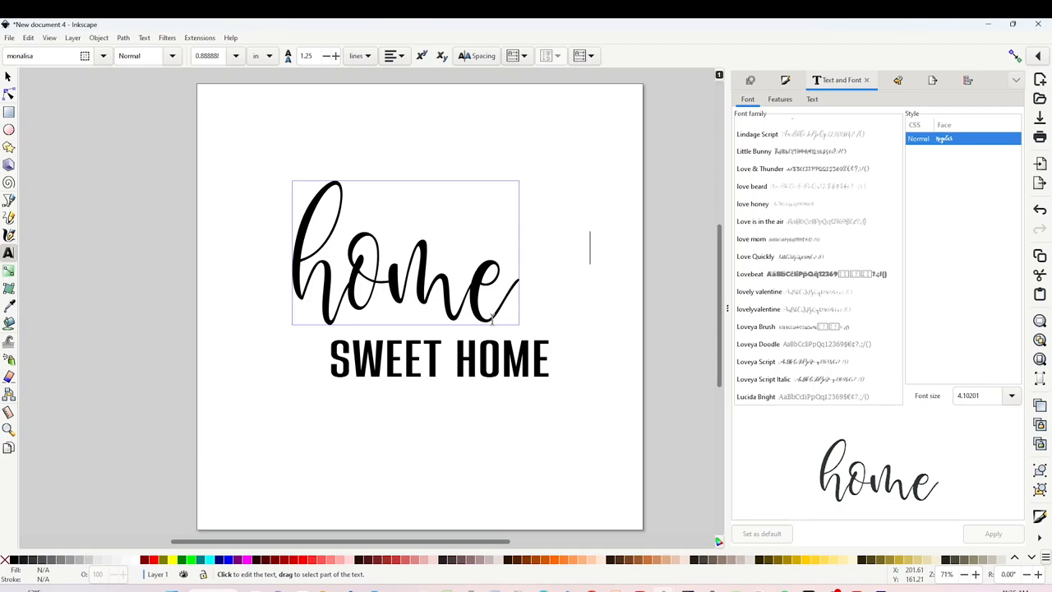
{"action": "mouse_move", "coordinate": [377, 305]}
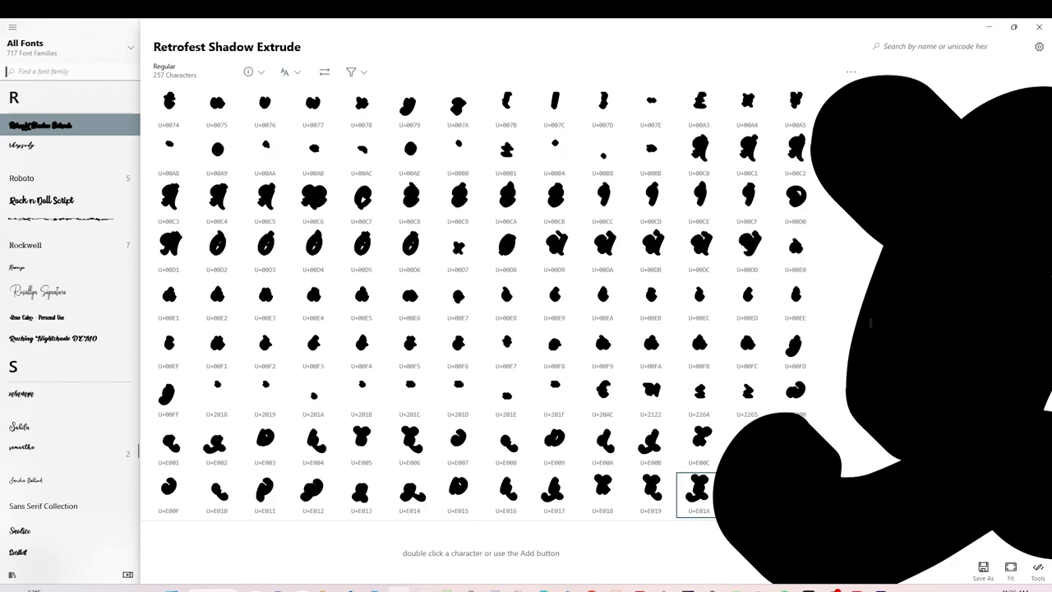
{"action": "type", "text": "lesl"}
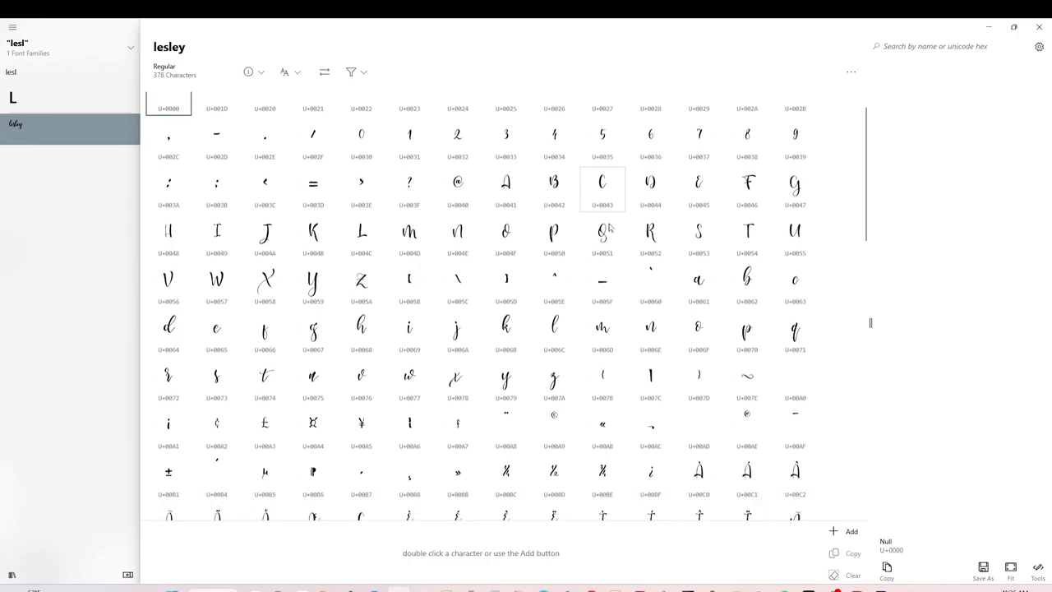
{"action": "scroll", "scroll_direction": "down", "scroll_amount": 3}
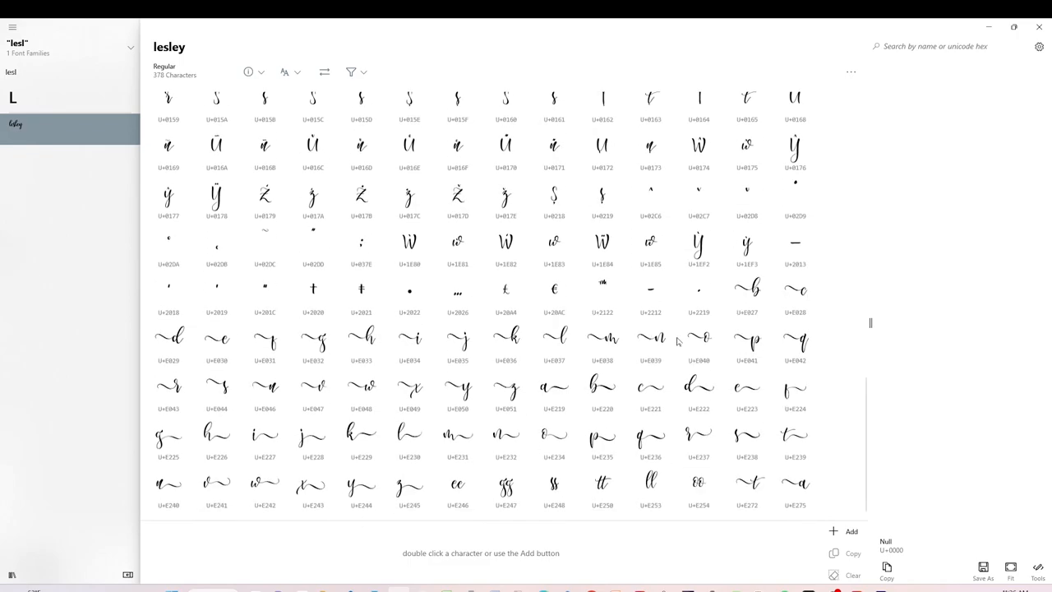
{"action": "left_click", "coordinate": [362, 339]}
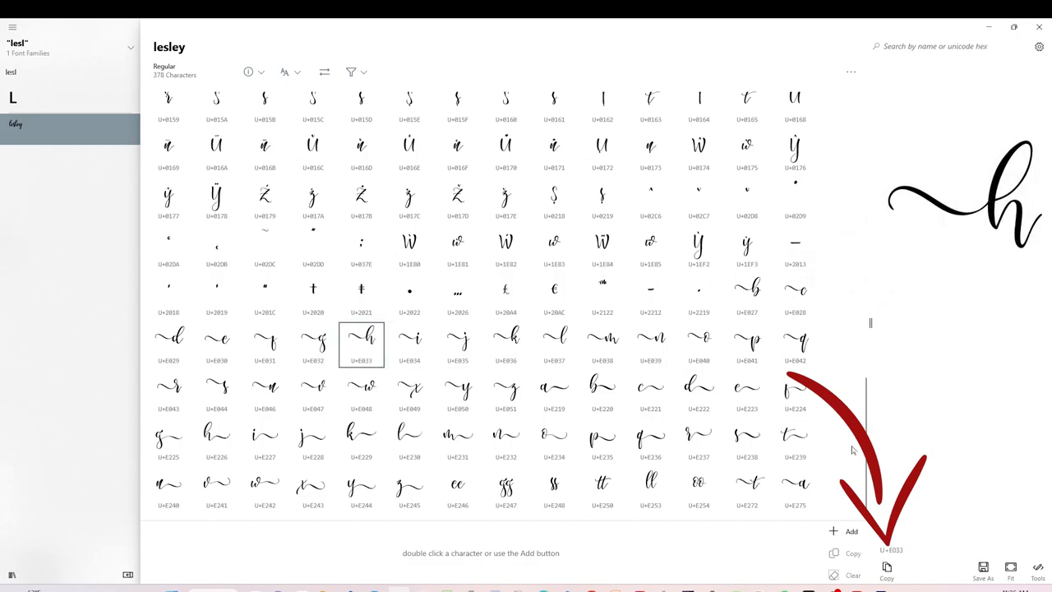
{"action": "mouse_move", "coordinate": [886, 574]}
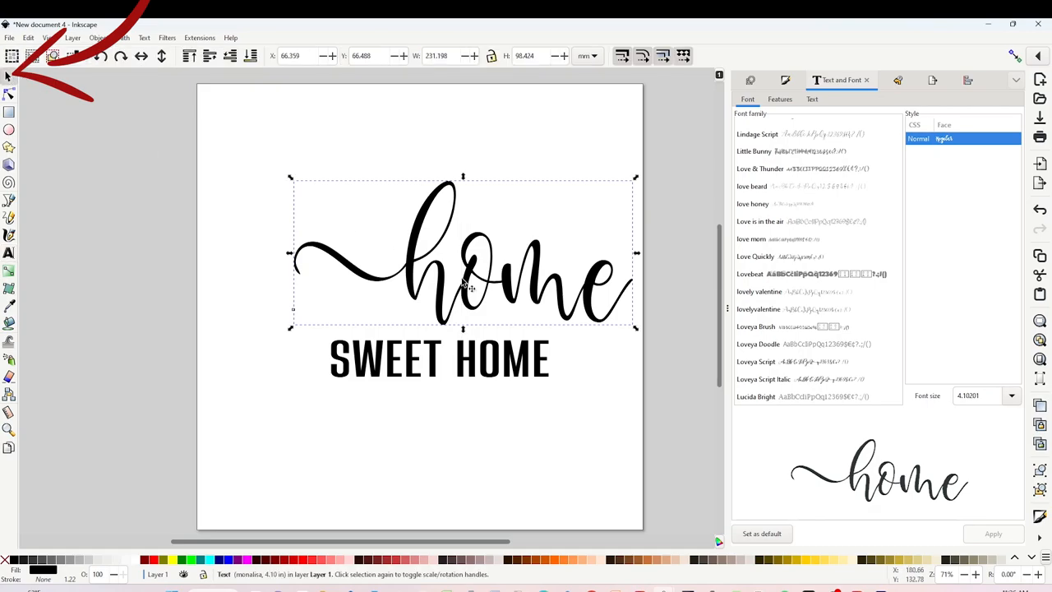
Reposition the swashed 'home' on the page and settle SWEET HOME beneath it
{"action": "left_click_drag", "start_coordinate": [463, 253], "coordinate": [410, 254]}
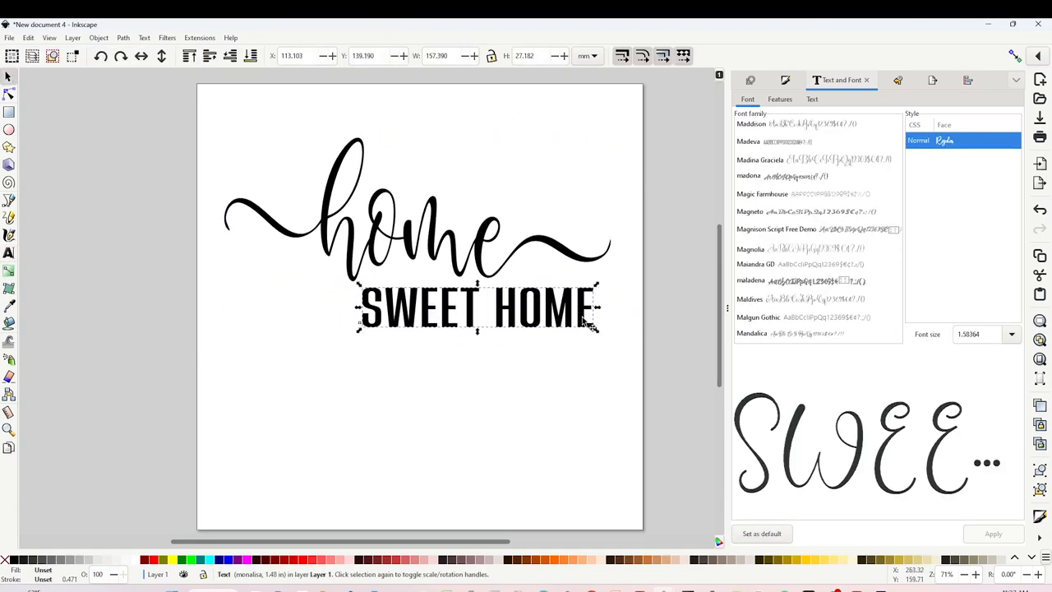
{"action": "left_click", "coordinate": [604, 445]}
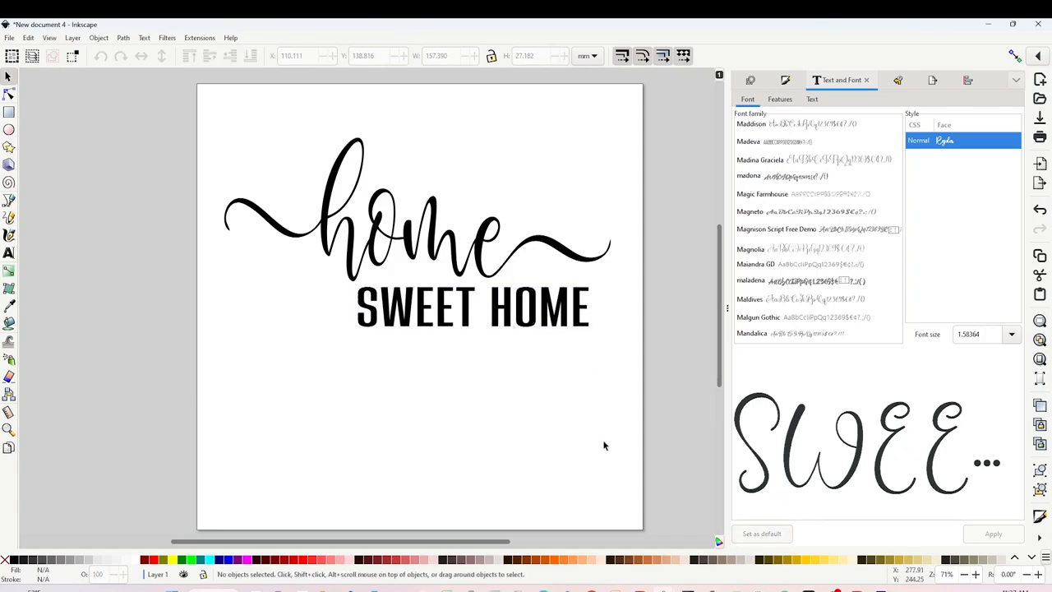
{"action": "mouse_move", "coordinate": [336, 263]}
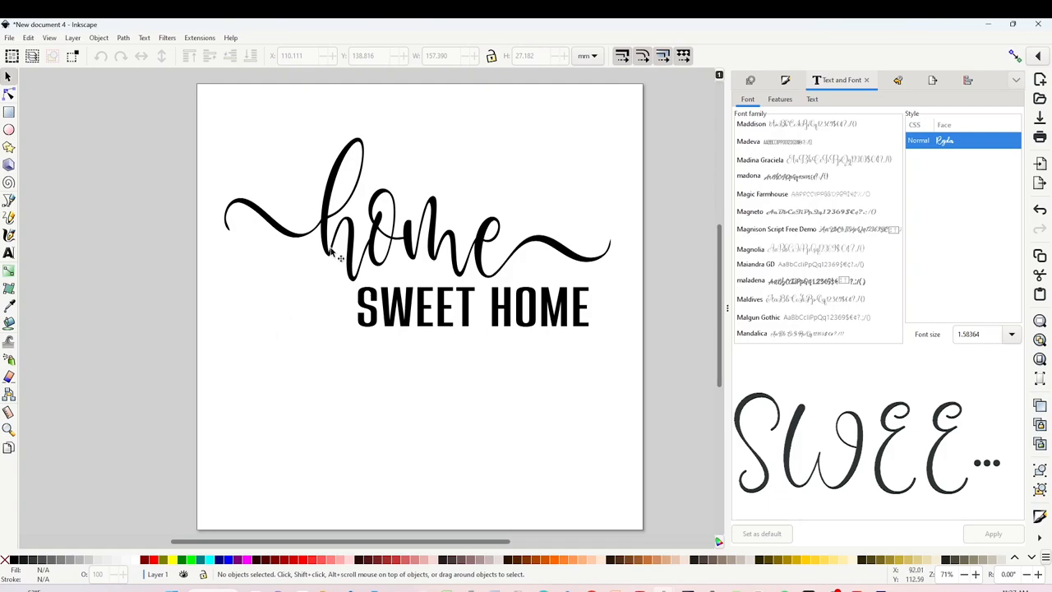
{"action": "mouse_move", "coordinate": [233, 332]}
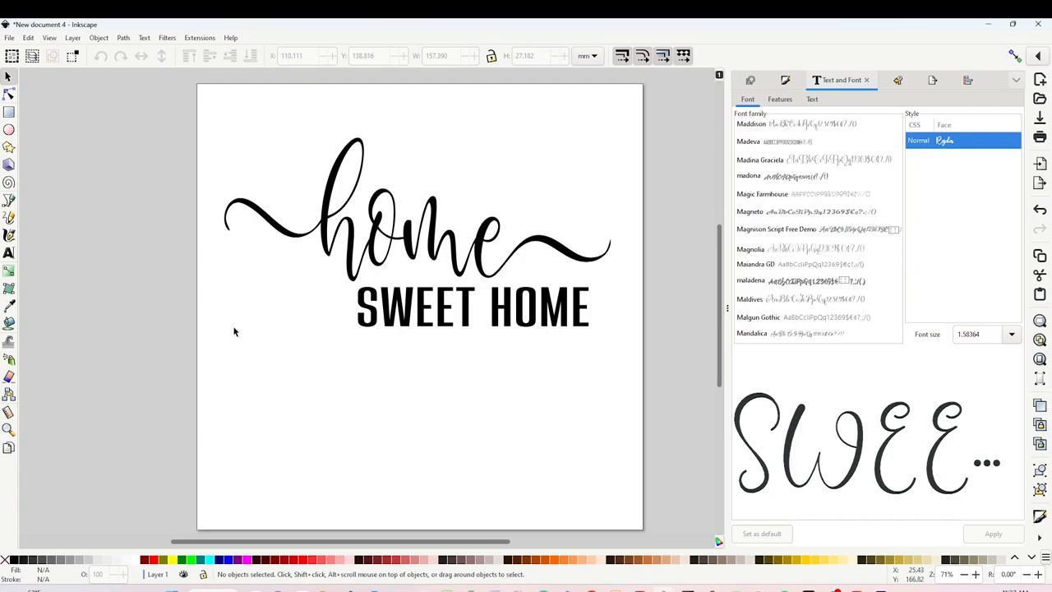
{"action": "mouse_move", "coordinate": [357, 385]}
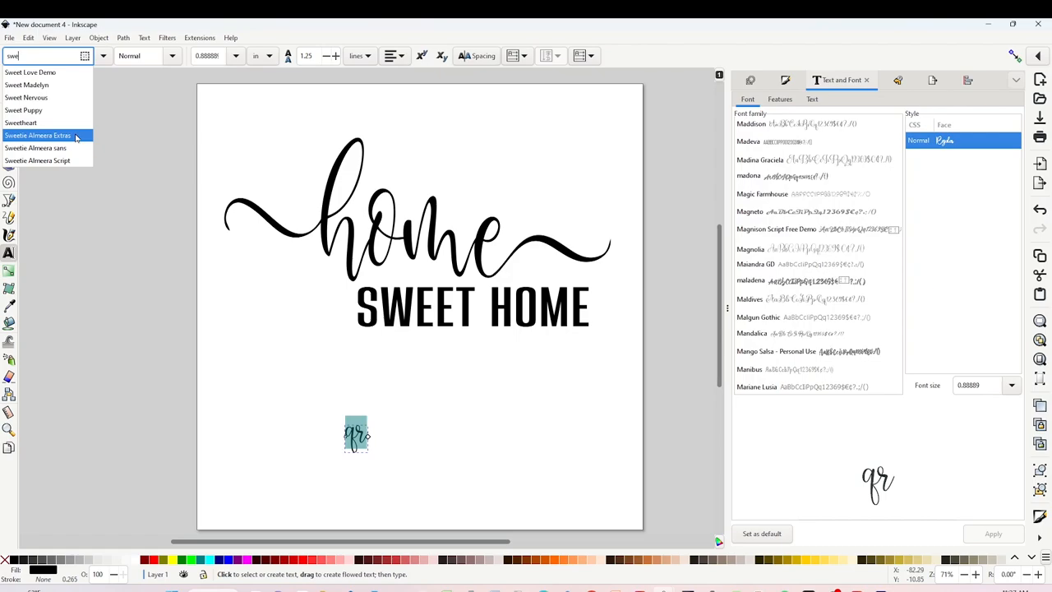
Place a leaf branch character from Sweetie Alimera Extras and select it for scaling
{"action": "left_click", "coordinate": [38, 134]}
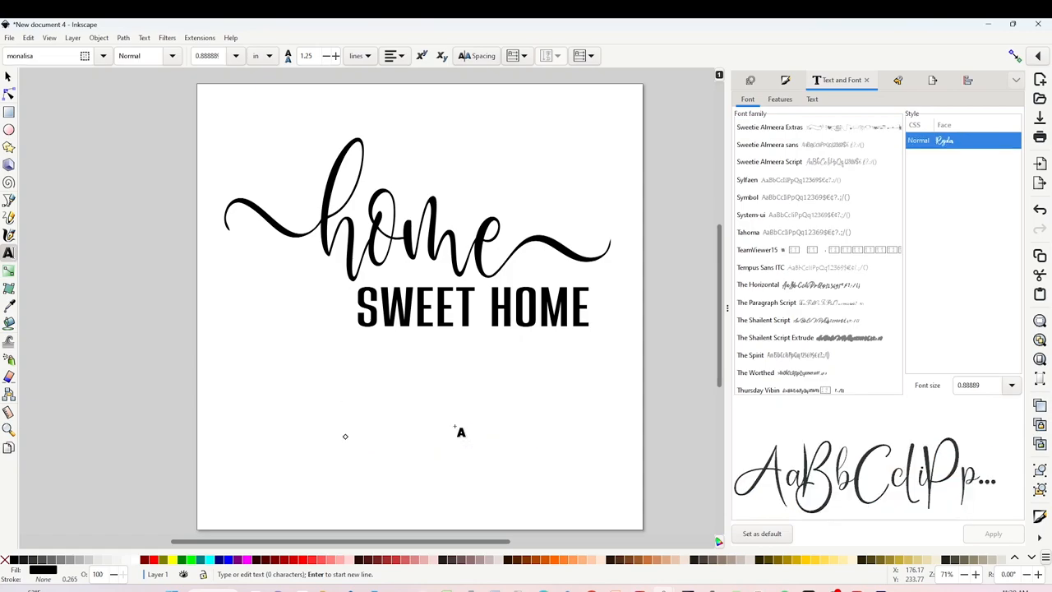
{"action": "left_click", "coordinate": [769, 127]}
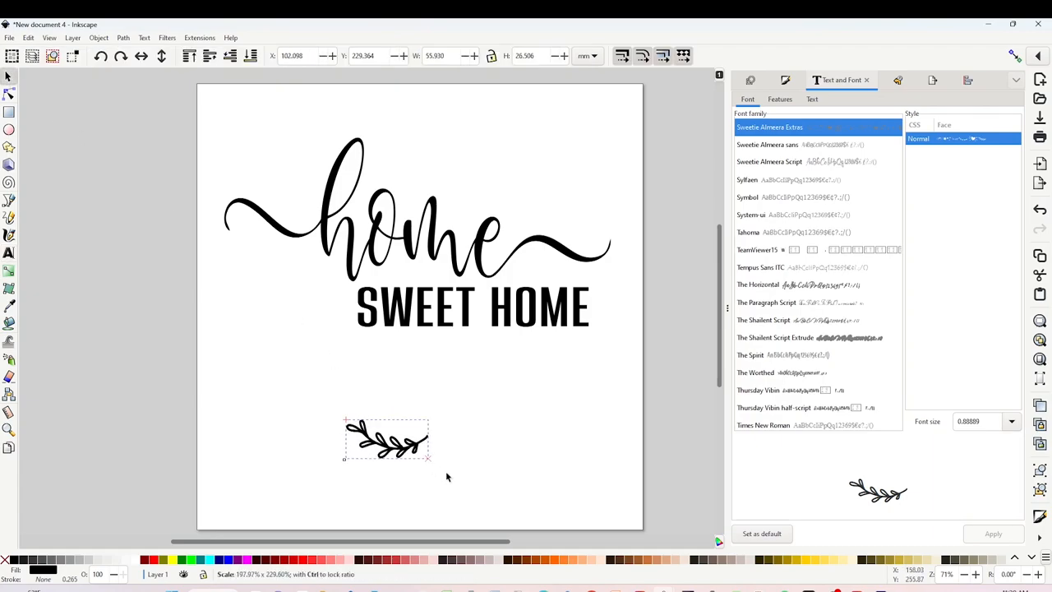
Tuck the branch left of 'home' and place a mirrored copy above its right swash
{"action": "left_click_drag", "start_coordinate": [427, 460], "coordinate": [477, 468]}
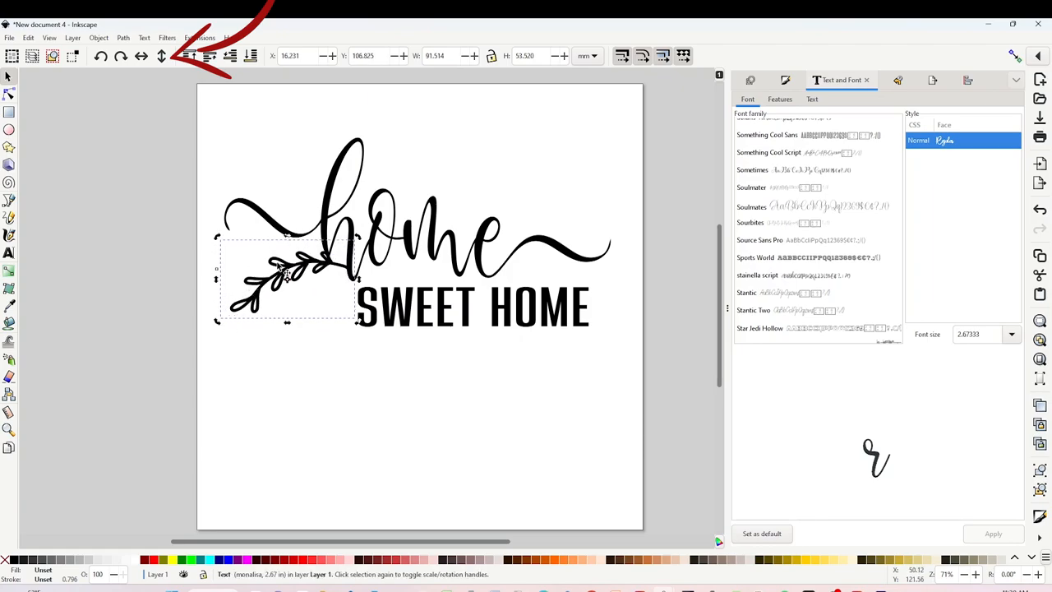
{"action": "left_click_drag", "start_coordinate": [282, 283], "coordinate": [292, 280]}
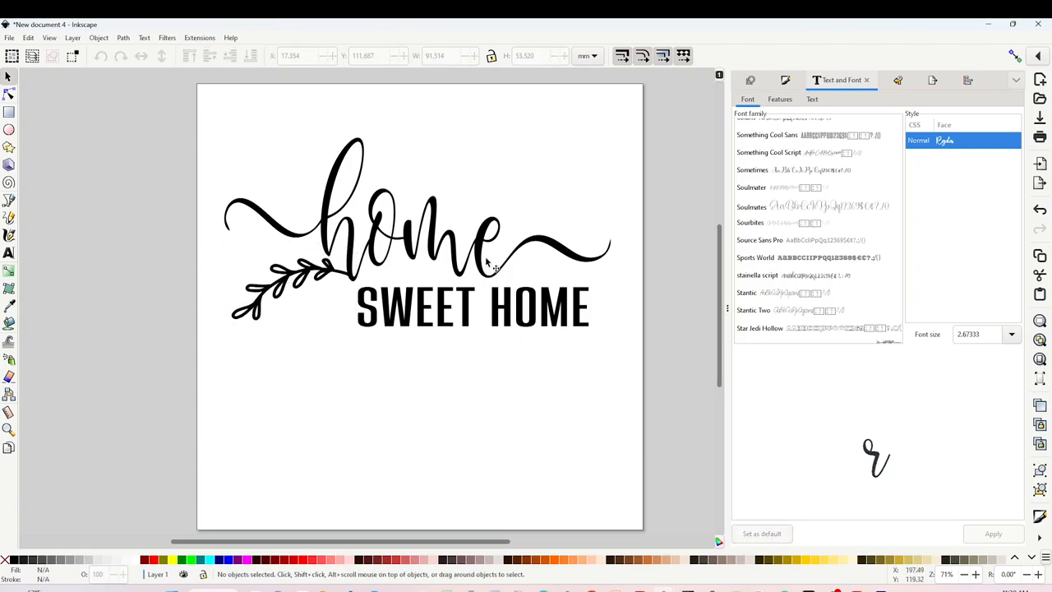
{"action": "left_click", "coordinate": [279, 283]}
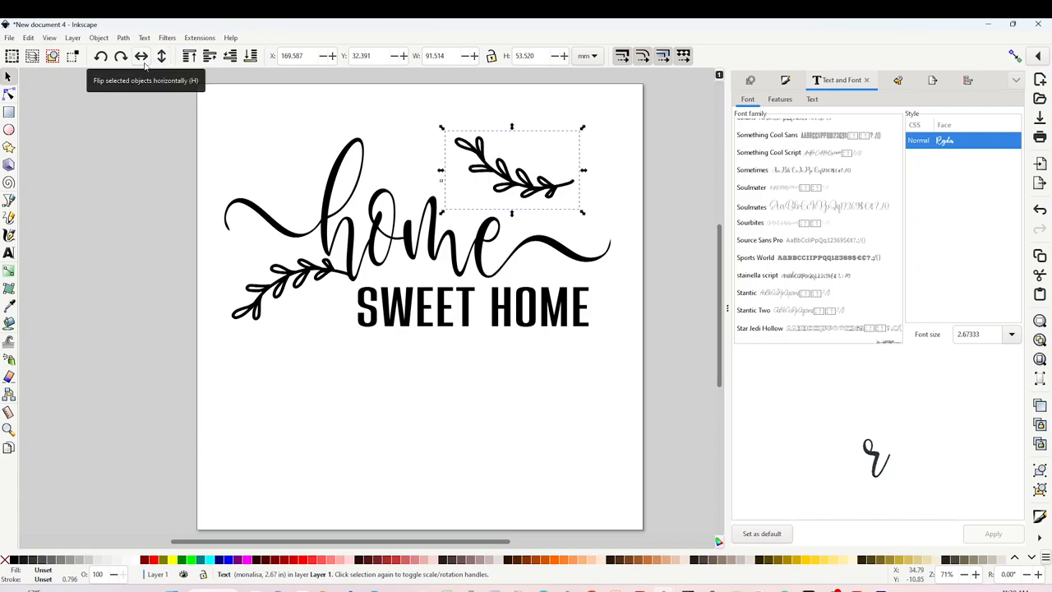
{"action": "left_click_drag", "start_coordinate": [511, 168], "coordinate": [530, 184]}
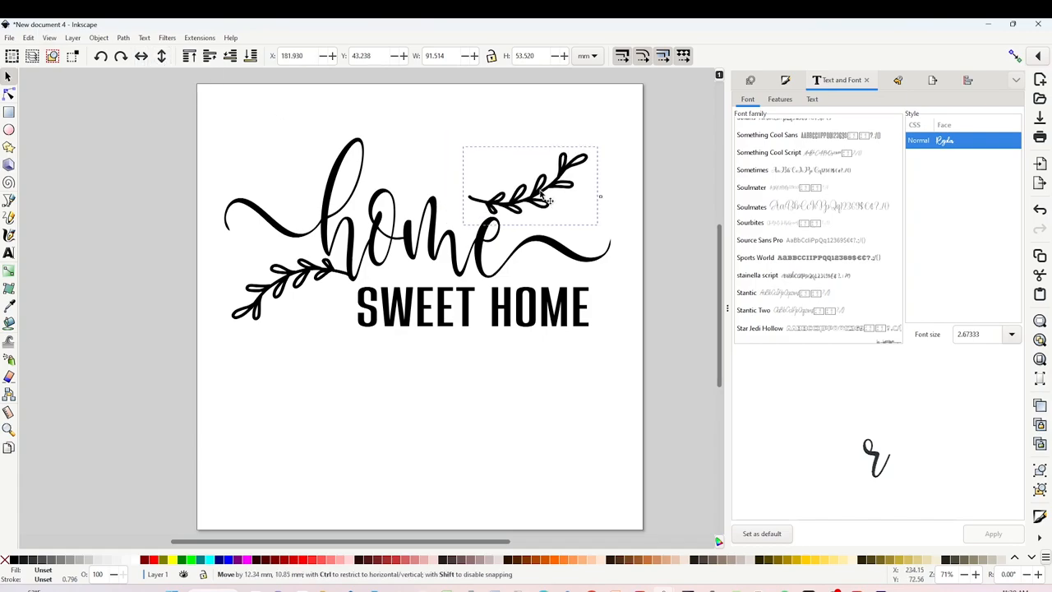
{"action": "left_click_drag", "start_coordinate": [529, 184], "coordinate": [296, 283]}
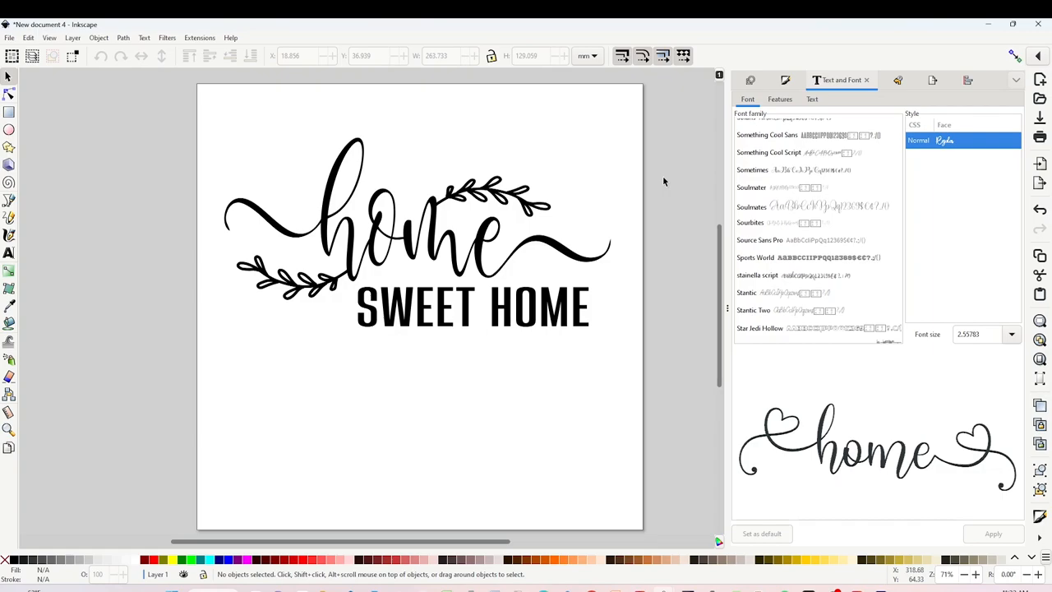
{"action": "mouse_move", "coordinate": [443, 483]}
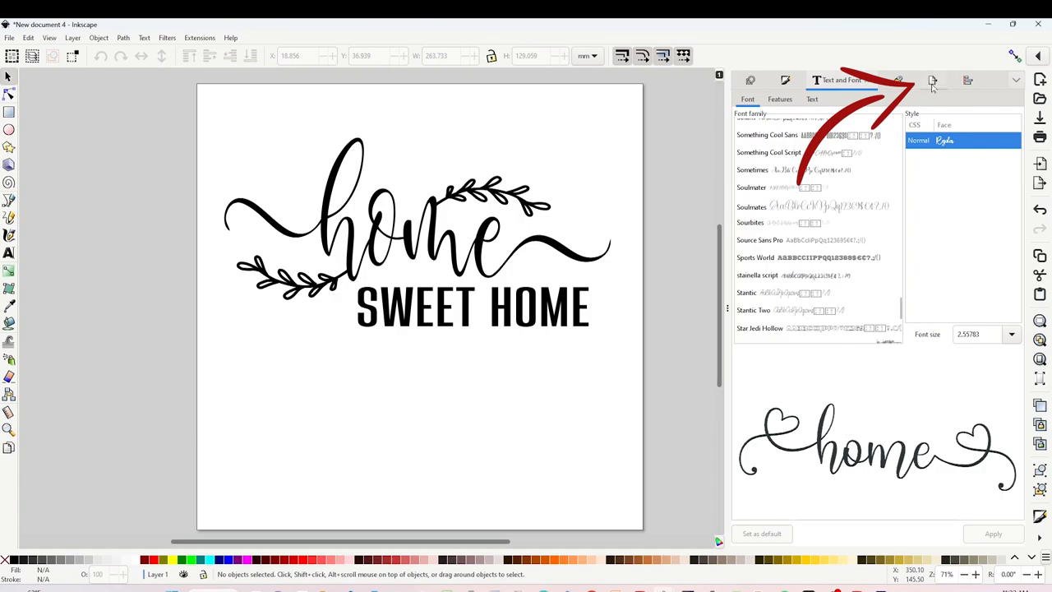
{"action": "mouse_move", "coordinate": [933, 81]}
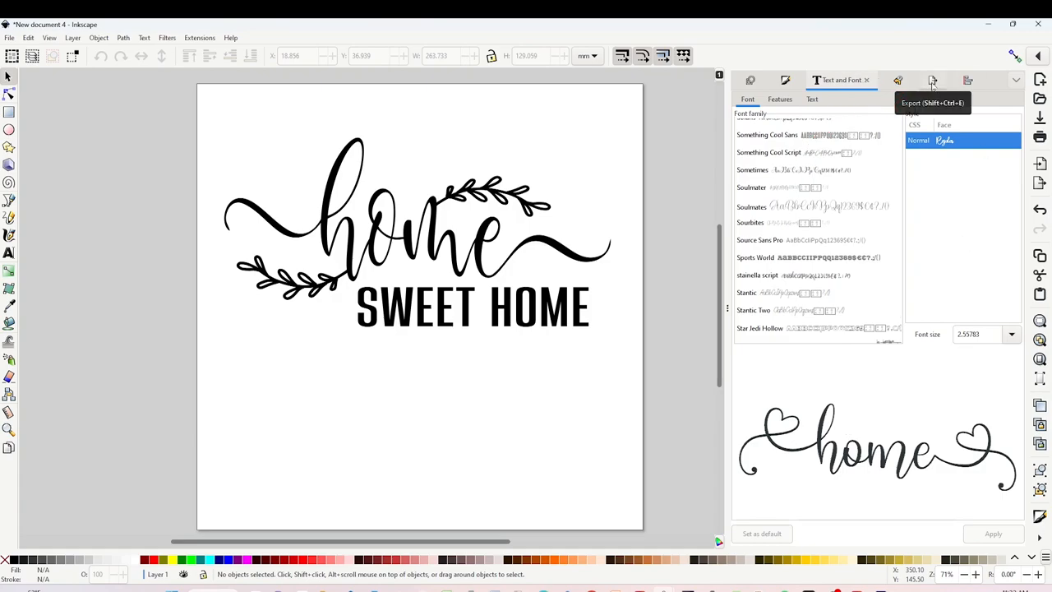
Bring up PNG export for the full page at 300 DPI, 3600 by 3600 pixels
{"action": "left_click", "coordinate": [934, 79]}
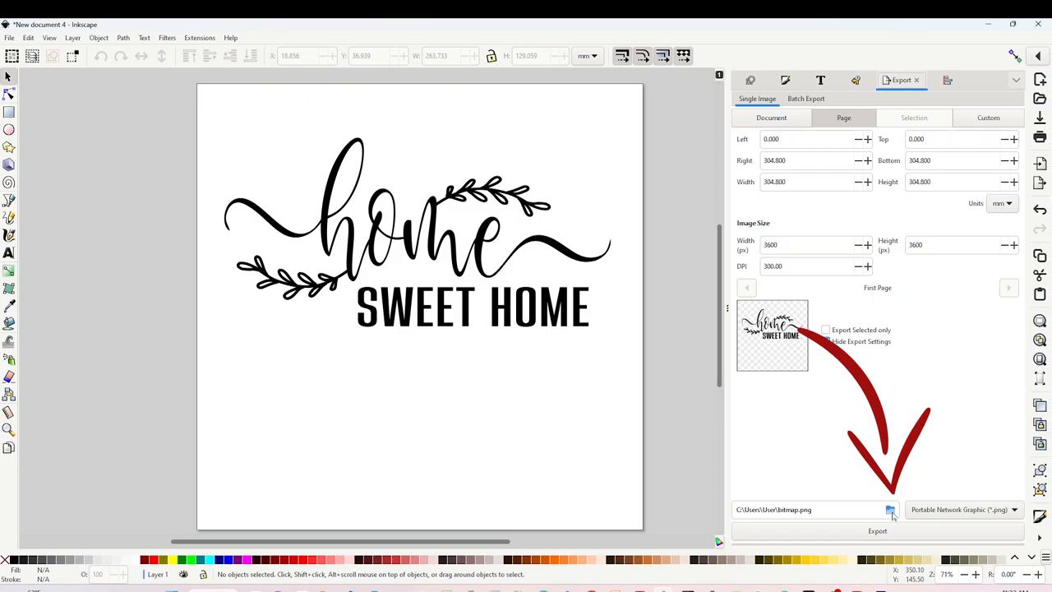
Name the exported PNG 'home sweet home' and save it
{"action": "left_click", "coordinate": [891, 510]}
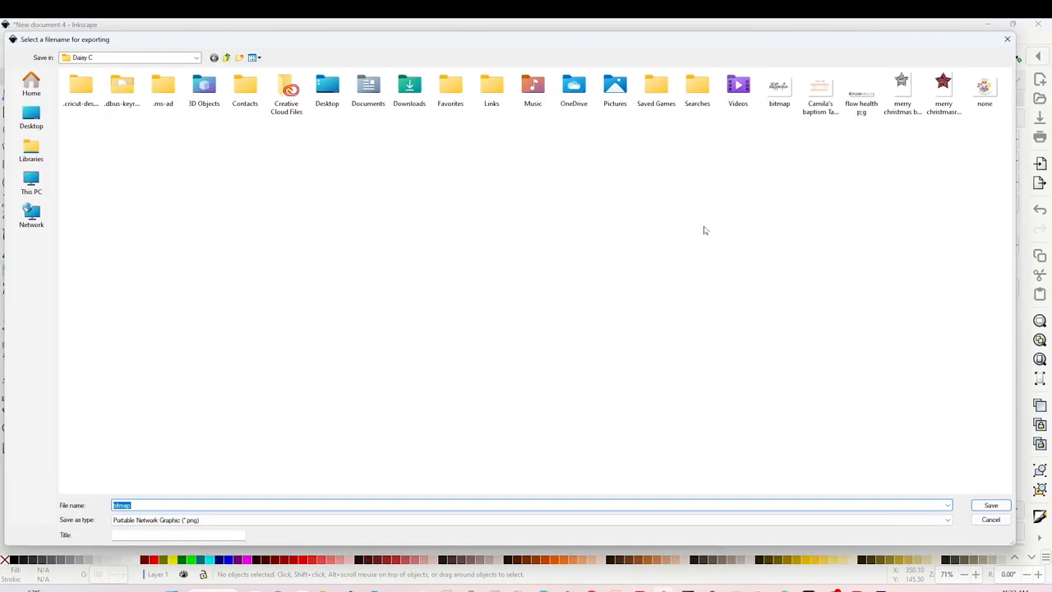
{"action": "type", "text": "home"}
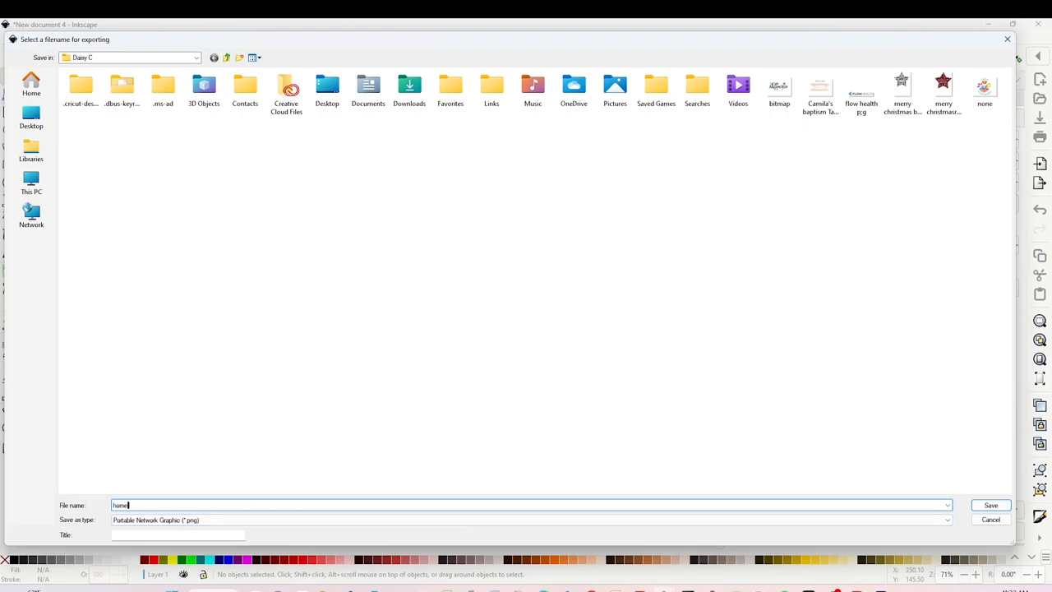
{"action": "type", "text": "sweet home"}
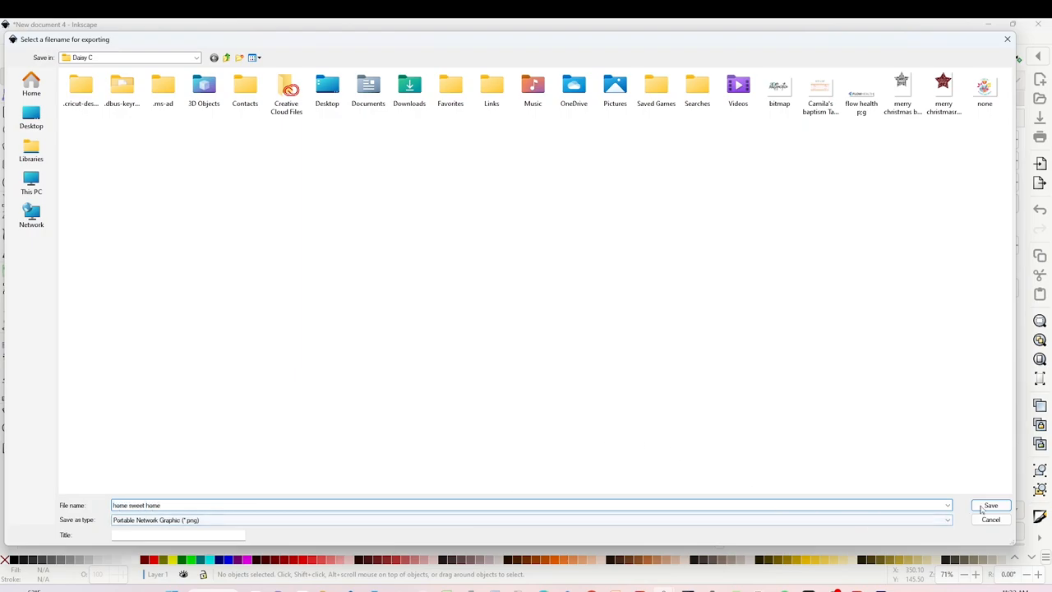
{"action": "left_click", "coordinate": [989, 506]}
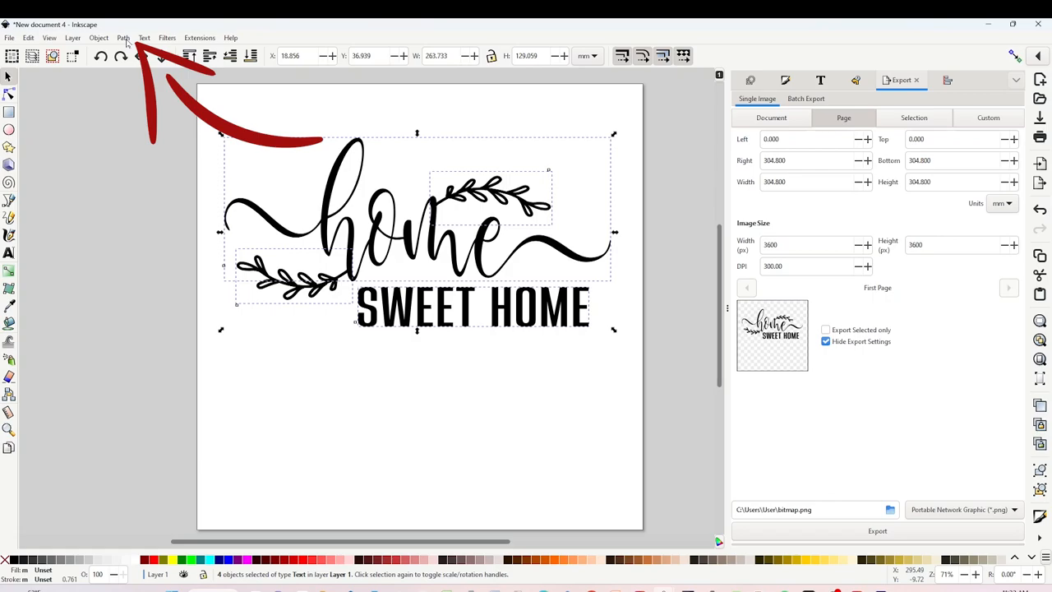
Convert the lettering and leaf accents to paths, ungroup them, and deselect
{"action": "left_click", "coordinate": [121, 38]}
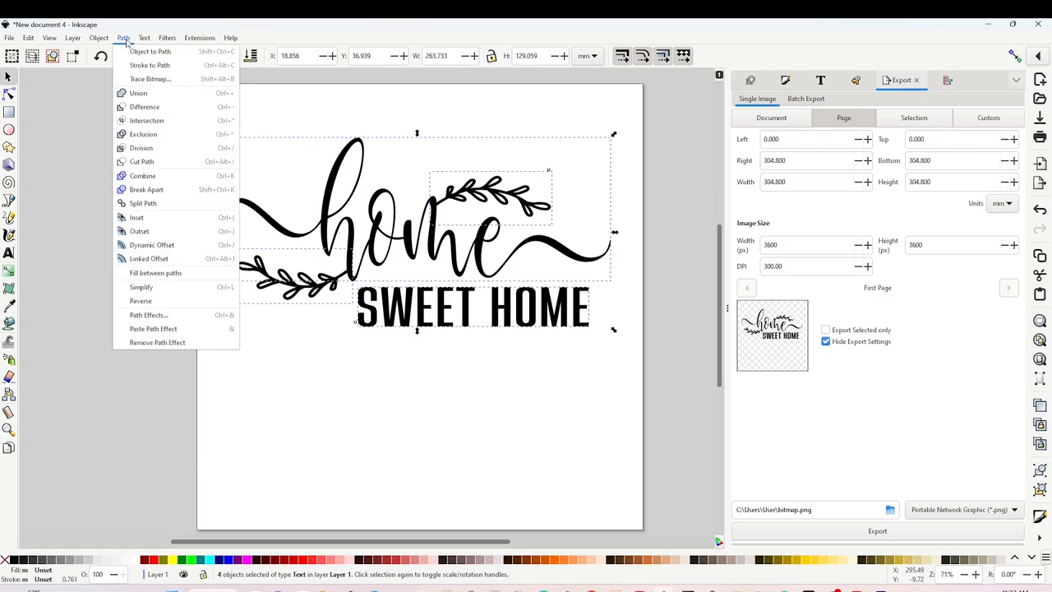
{"action": "mouse_move", "coordinate": [149, 51]}
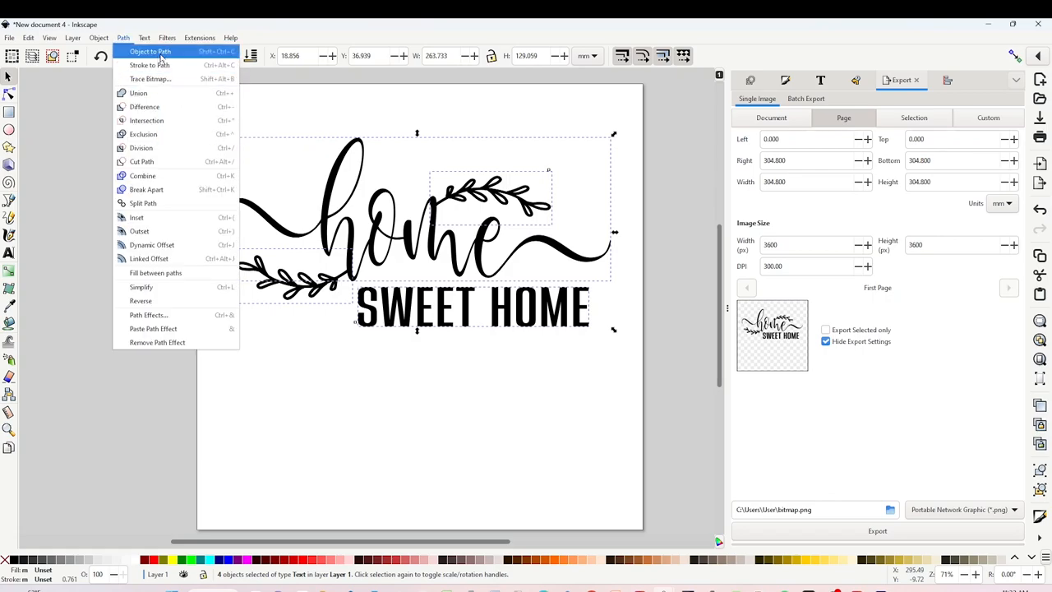
{"action": "mouse_move", "coordinate": [152, 51]}
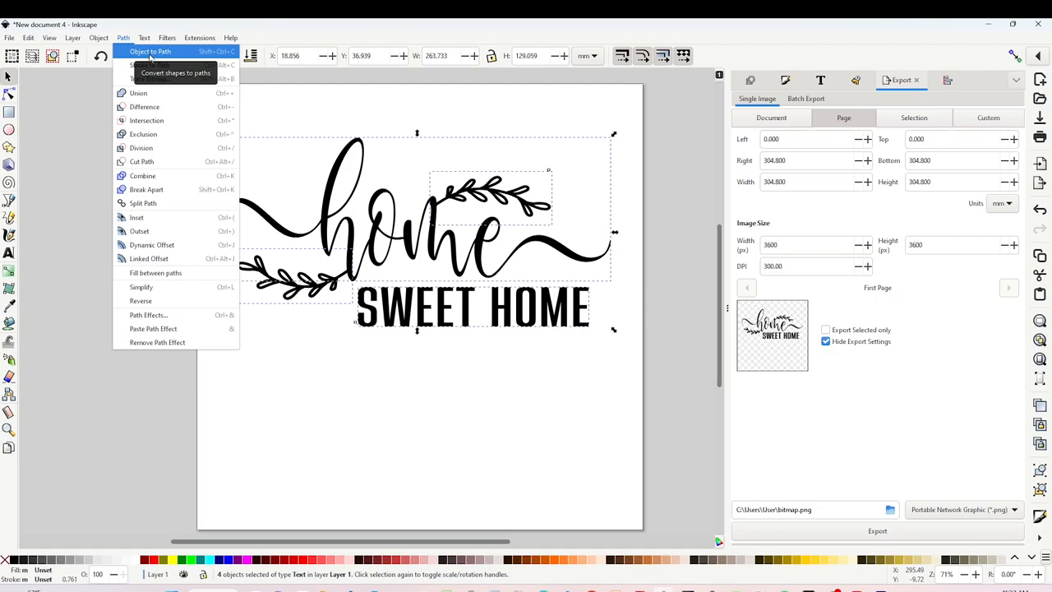
{"action": "left_click", "coordinate": [122, 37]}
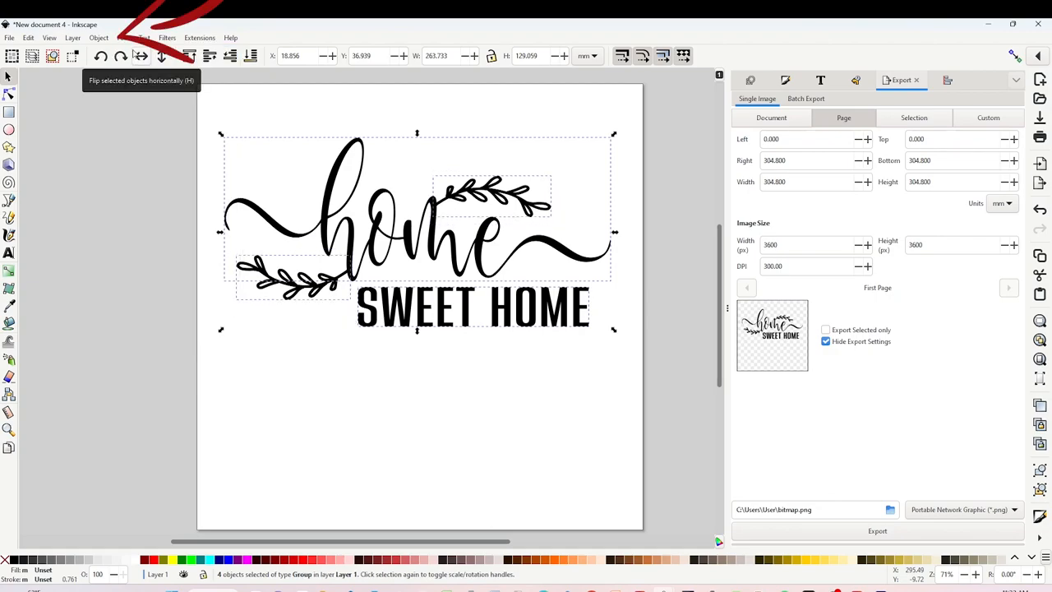
{"action": "left_click", "coordinate": [98, 38]}
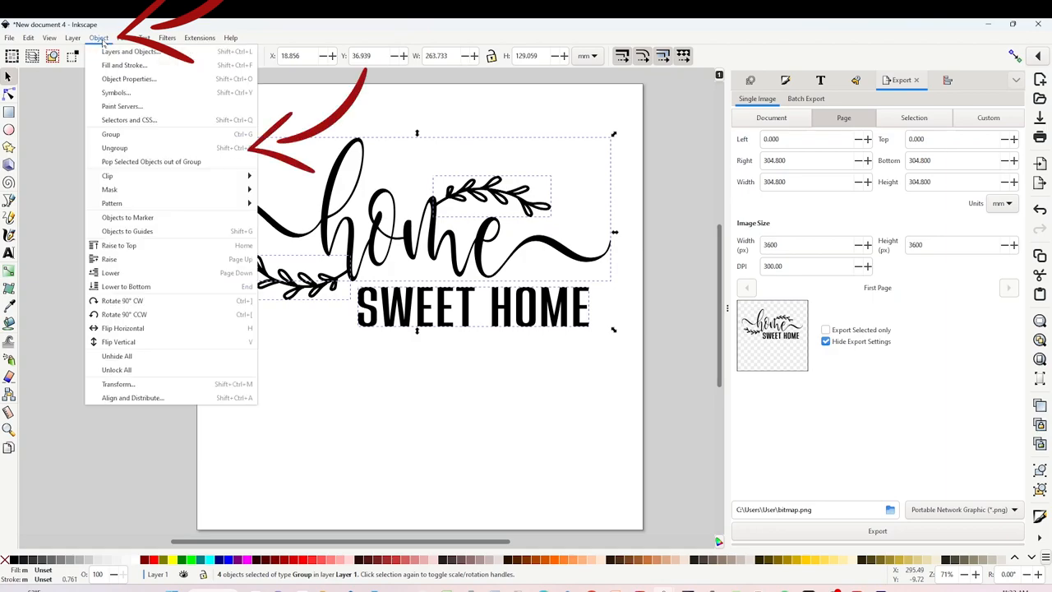
{"action": "mouse_move", "coordinate": [115, 147]}
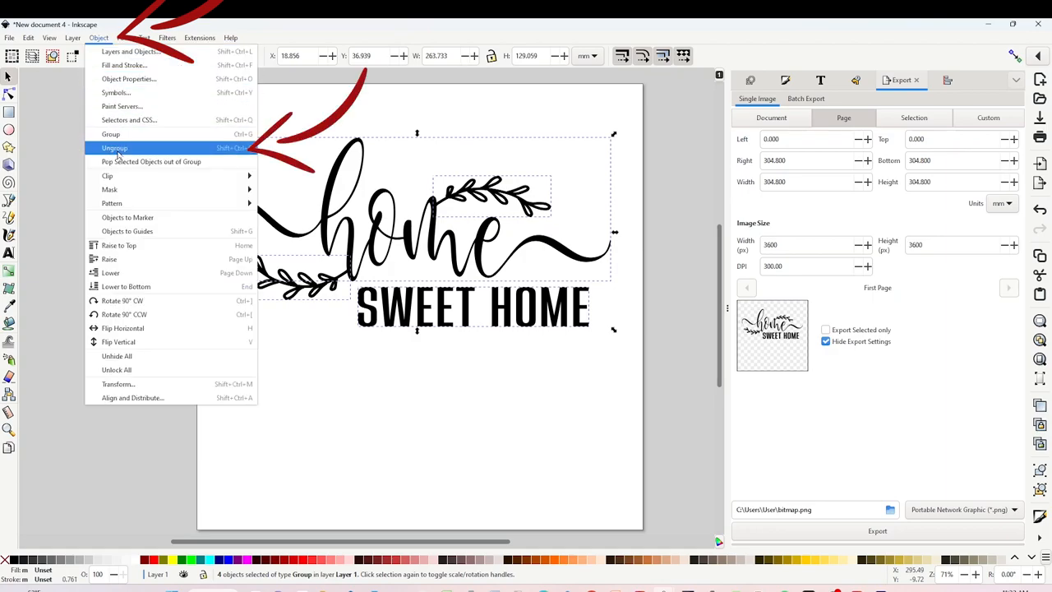
{"action": "left_click", "coordinate": [115, 148]}
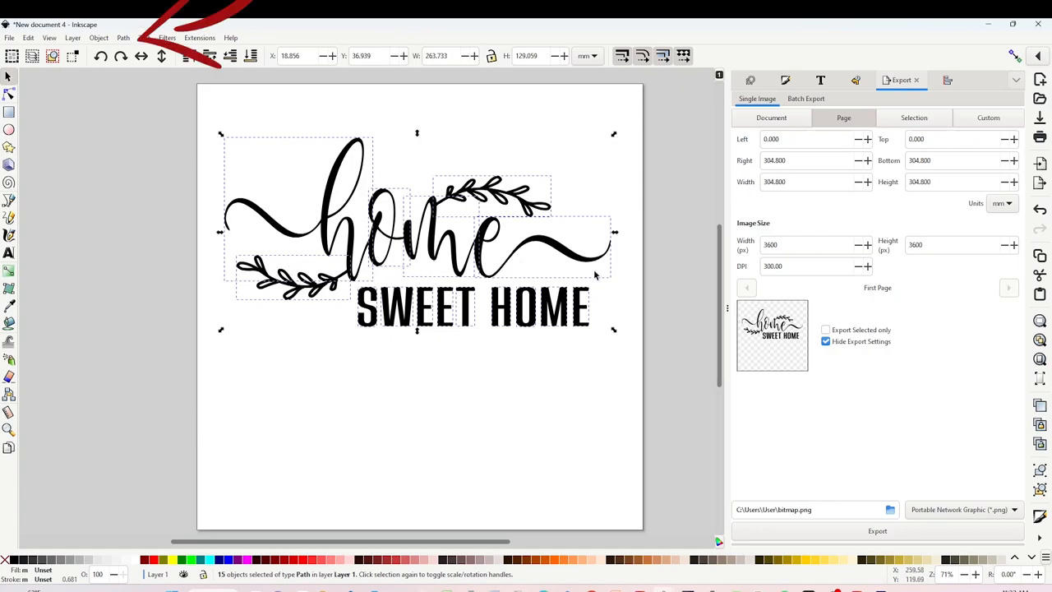
{"action": "left_click", "coordinate": [121, 38]}
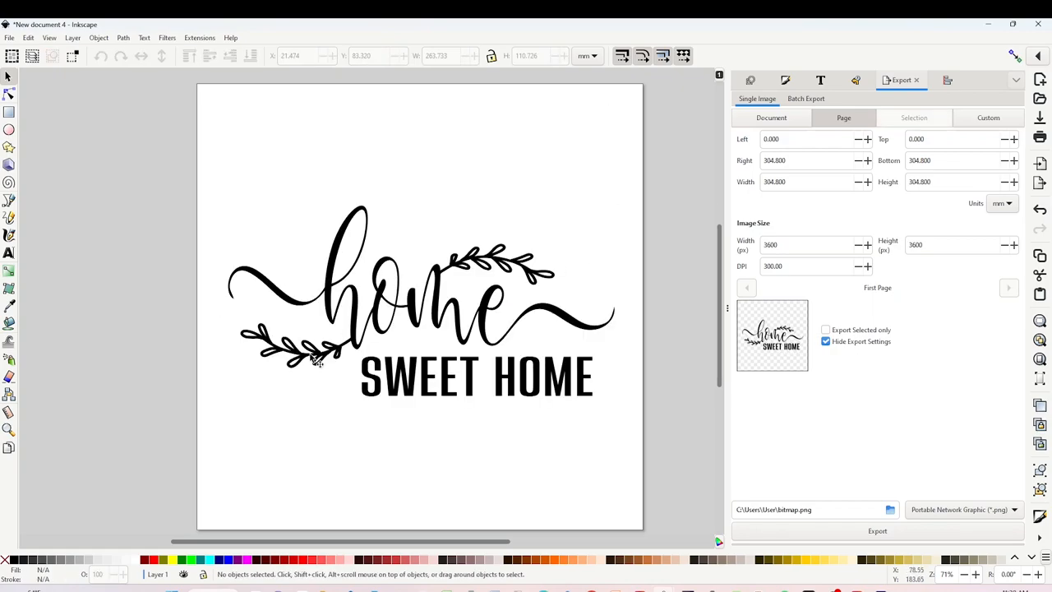
{"action": "mouse_move", "coordinate": [578, 266]}
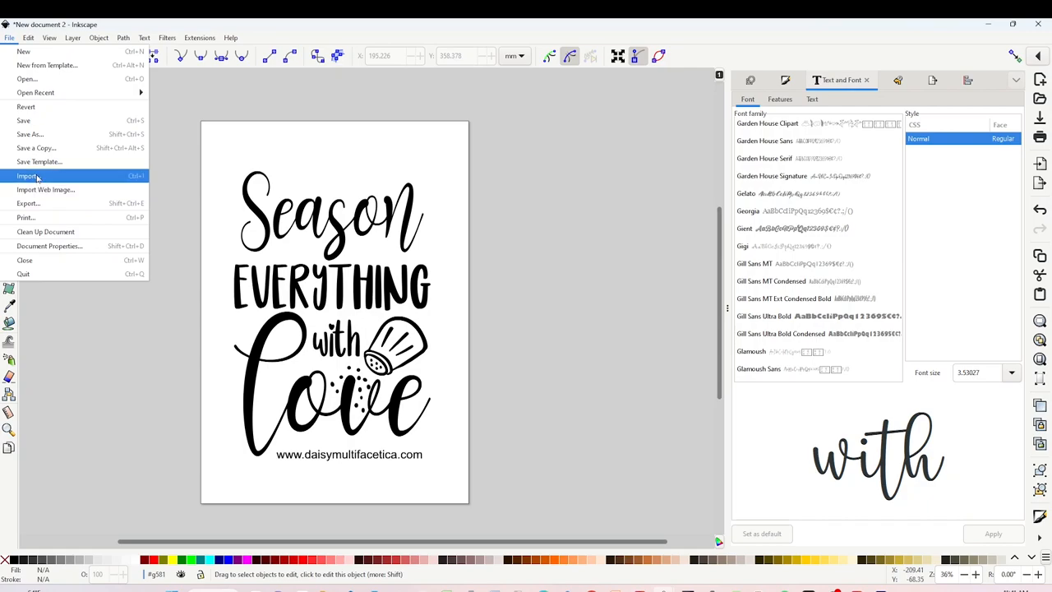
Import the salt shaker image file with Embed selected
{"action": "left_click", "coordinate": [27, 174]}
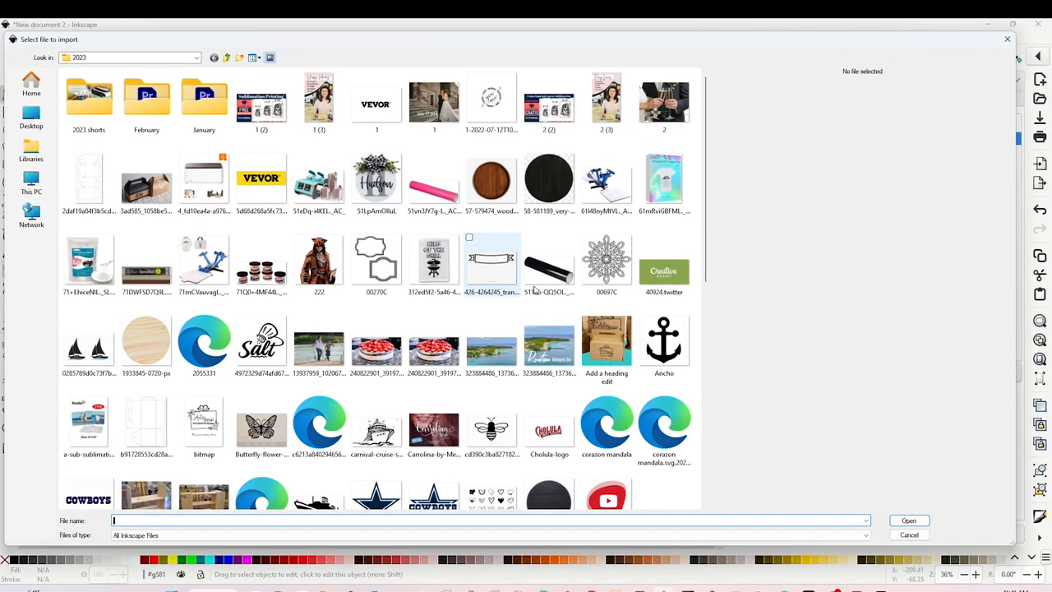
{"action": "left_click", "coordinate": [89, 359]}
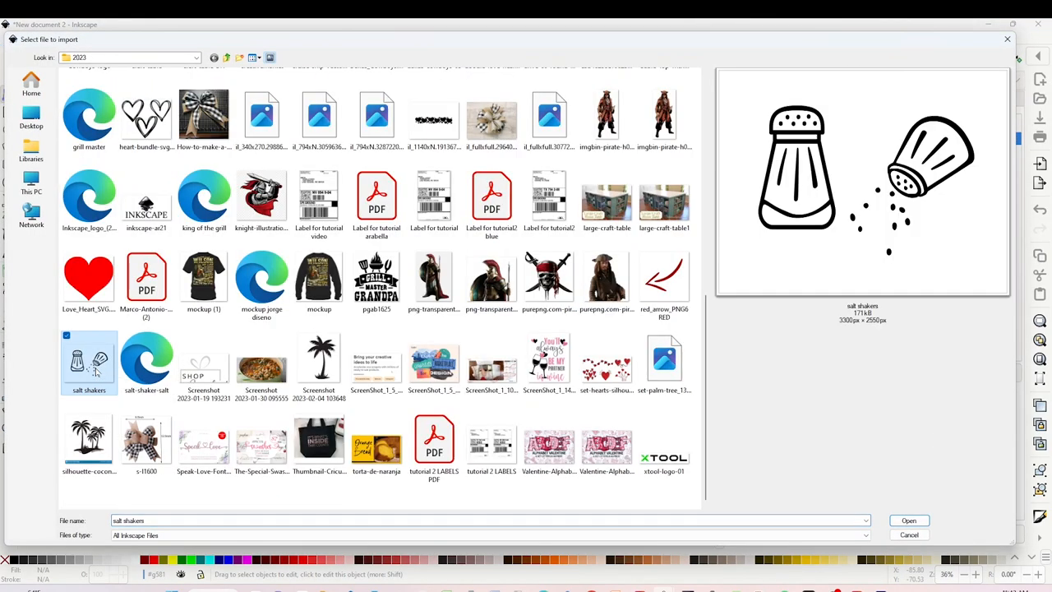
{"action": "left_click", "coordinate": [907, 519]}
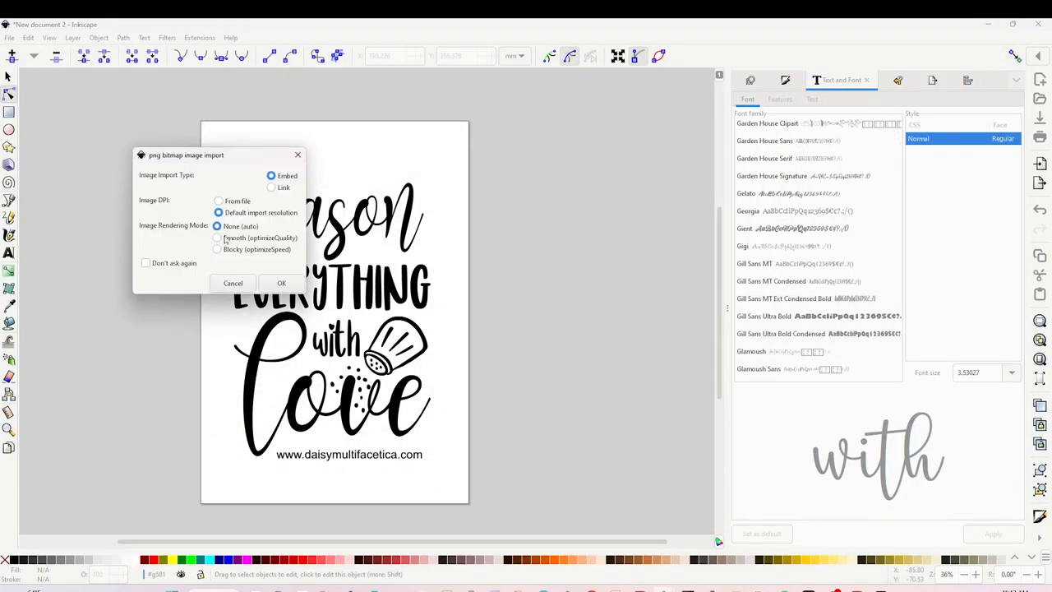
{"action": "left_click", "coordinate": [281, 283]}
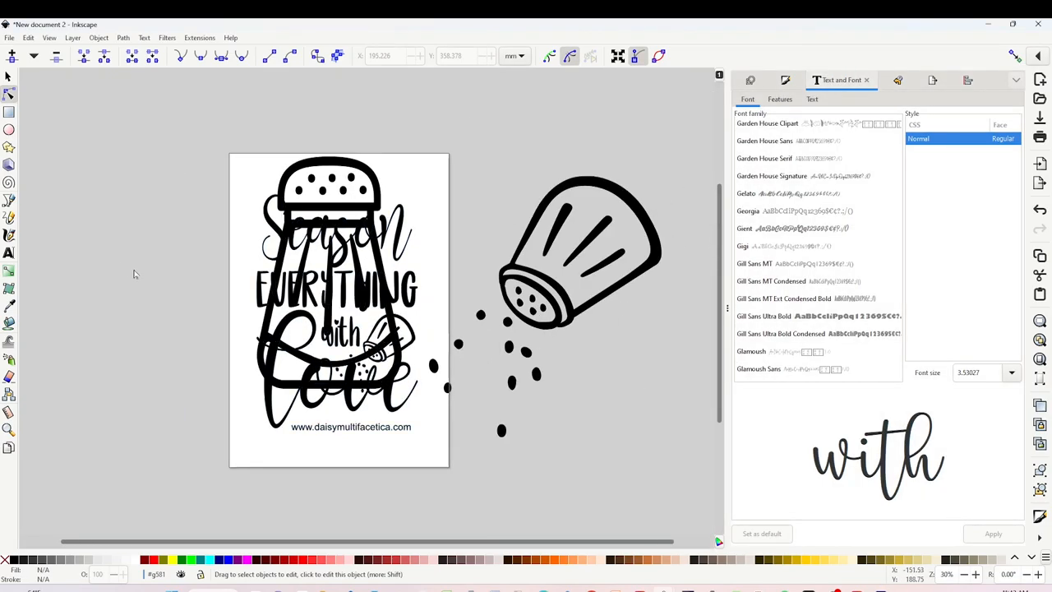
Select the salt shaker image and switch its size units to inches
{"action": "left_click", "coordinate": [591, 189]}
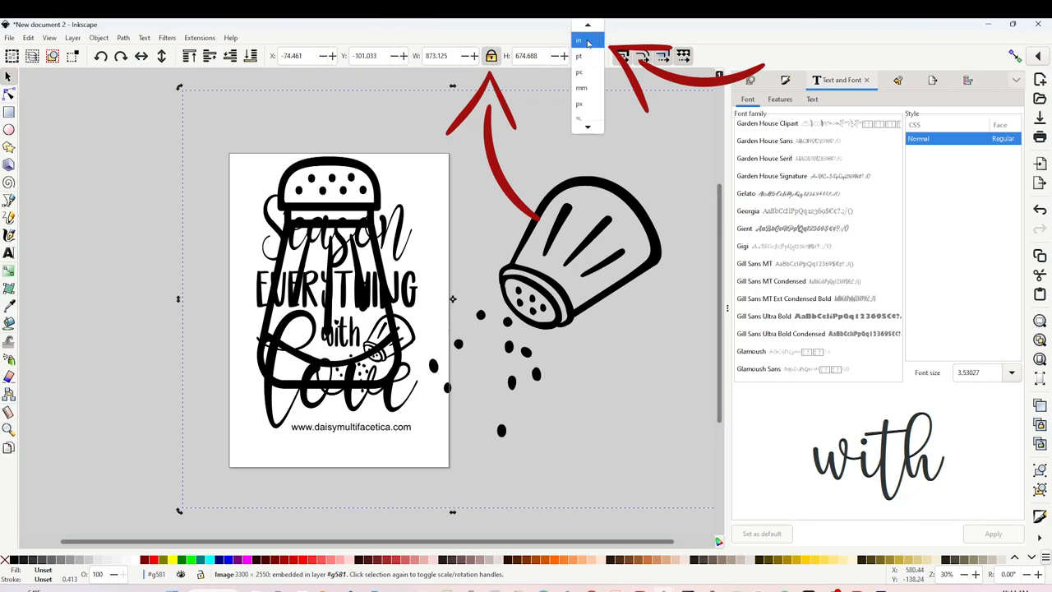
{"action": "left_click", "coordinate": [578, 39]}
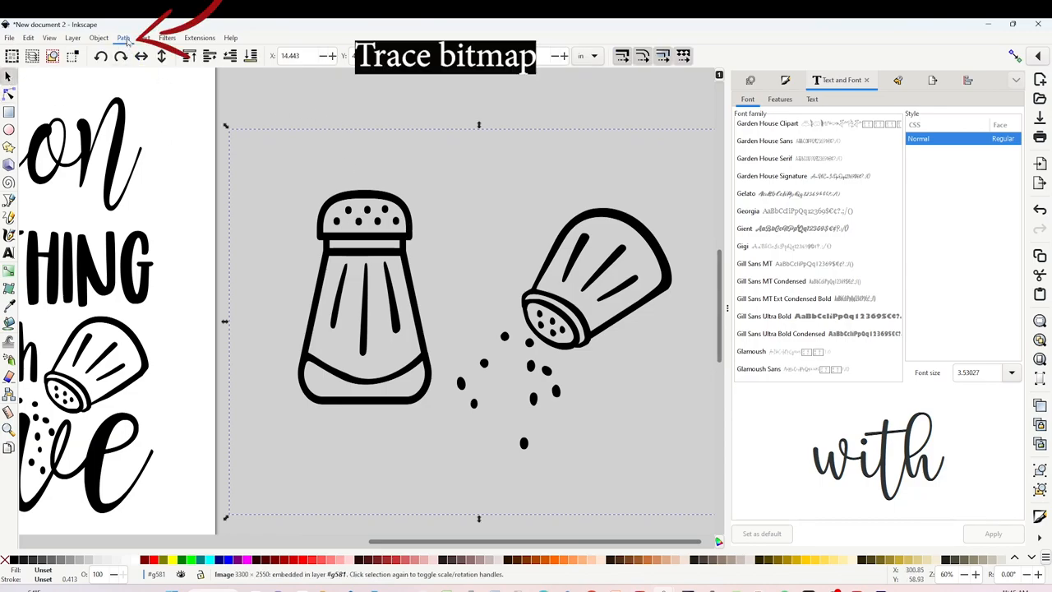
Trace the salt shaker with Single scan Brightness cutoff and place the shakers beside the word 'with'
{"action": "left_click", "coordinate": [121, 38]}
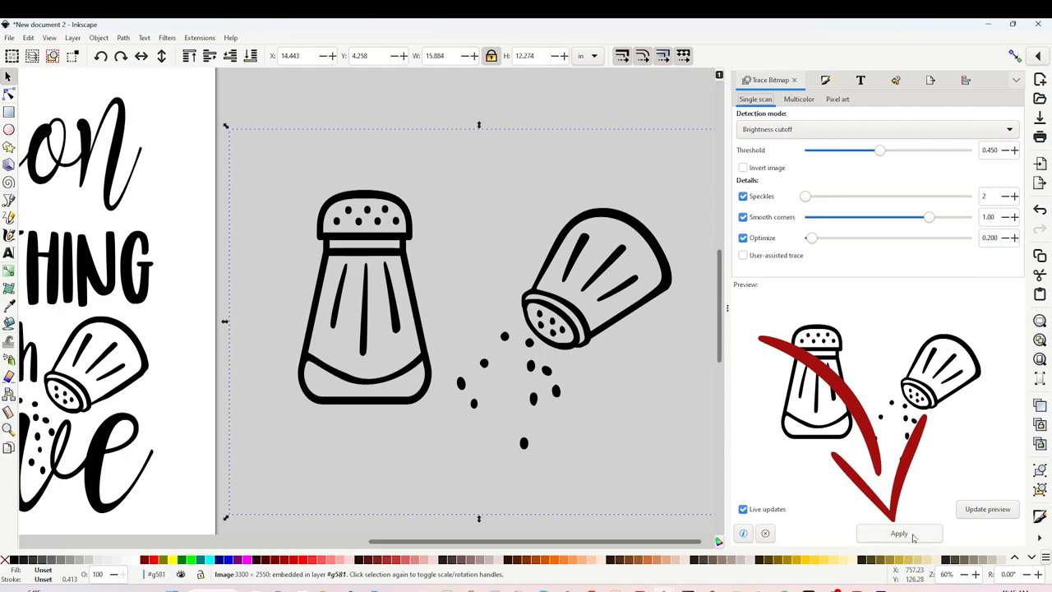
{"action": "left_click", "coordinate": [897, 533]}
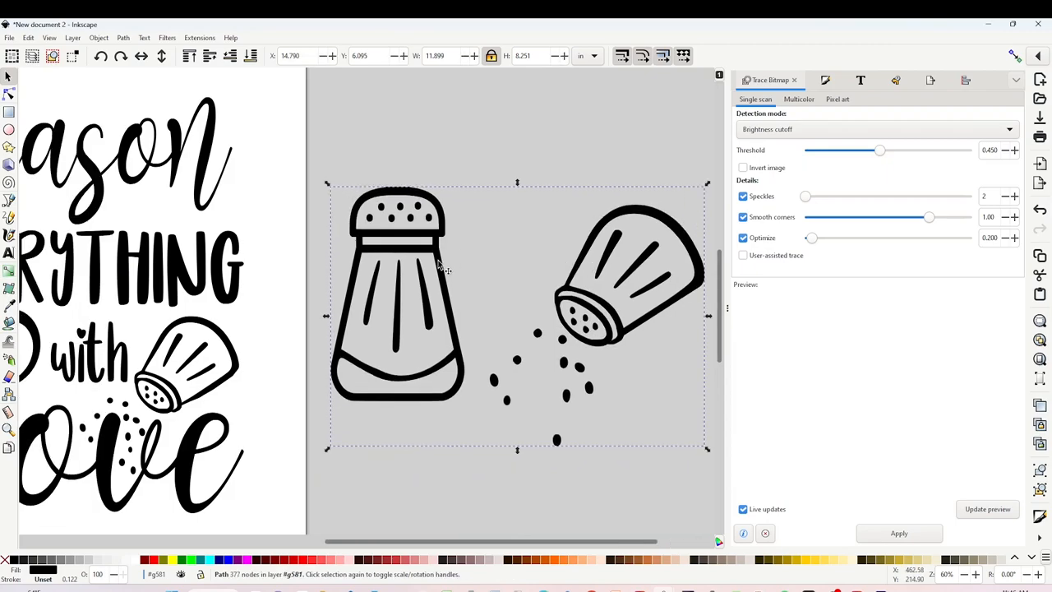
{"action": "left_click_drag", "start_coordinate": [518, 315], "coordinate": [156, 378]}
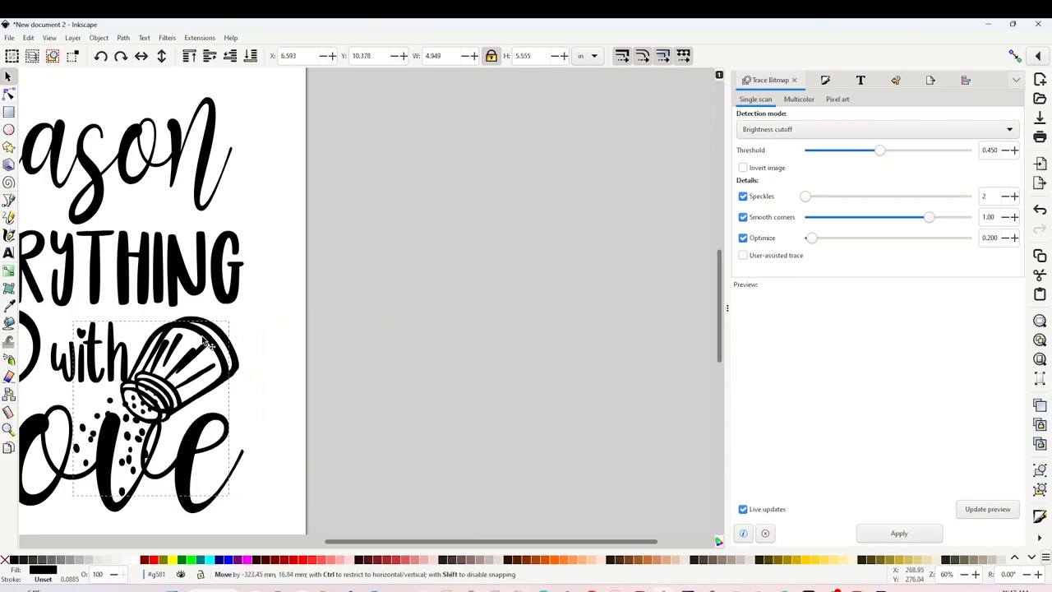
{"action": "left_click_drag", "start_coordinate": [165, 370], "coordinate": [526, 304]}
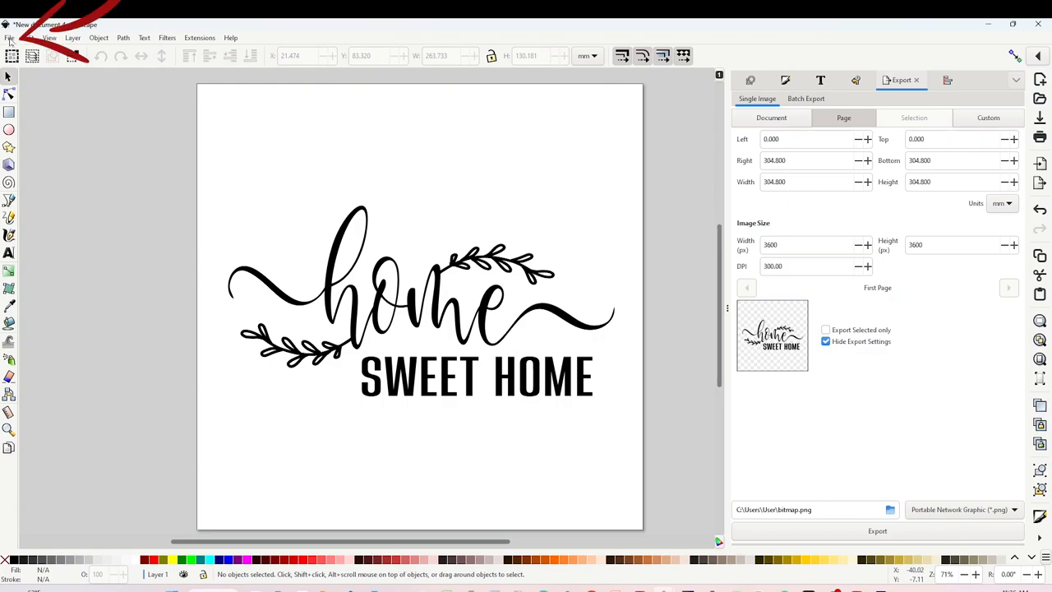
Save As 'home sweet home tutorial' in Plain SVG format
{"action": "left_click", "coordinate": [10, 38]}
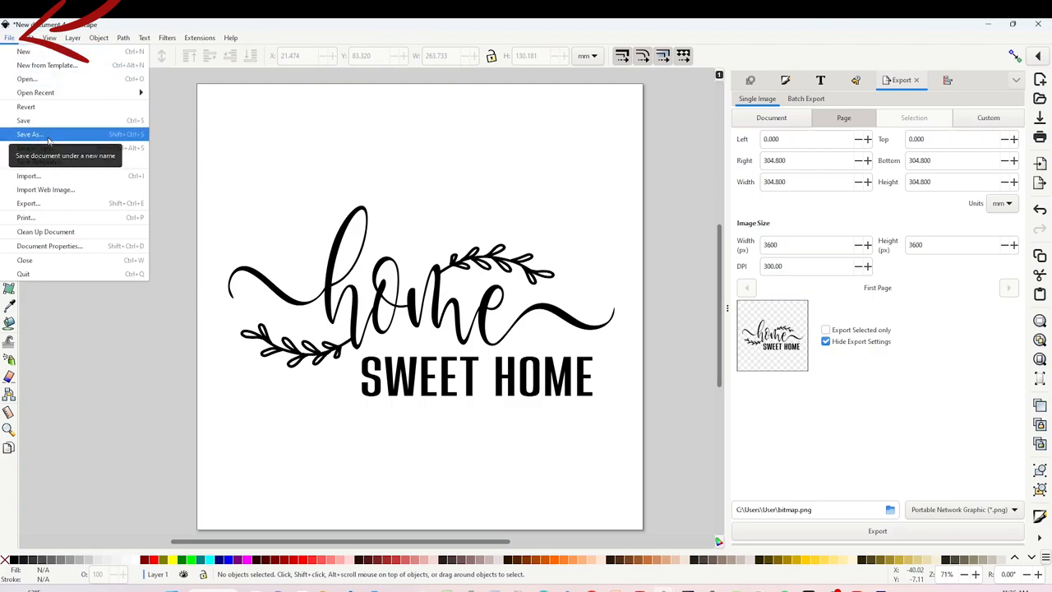
{"action": "left_click", "coordinate": [30, 135]}
{"action": "type", "text": "home sweet home tutorial"}
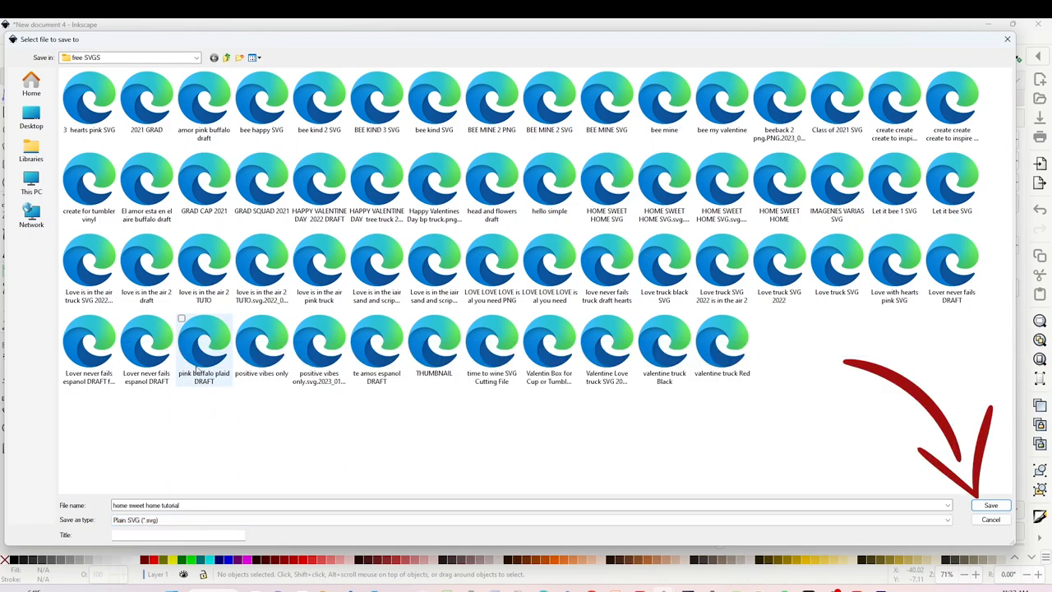
{"action": "left_click", "coordinate": [989, 505]}
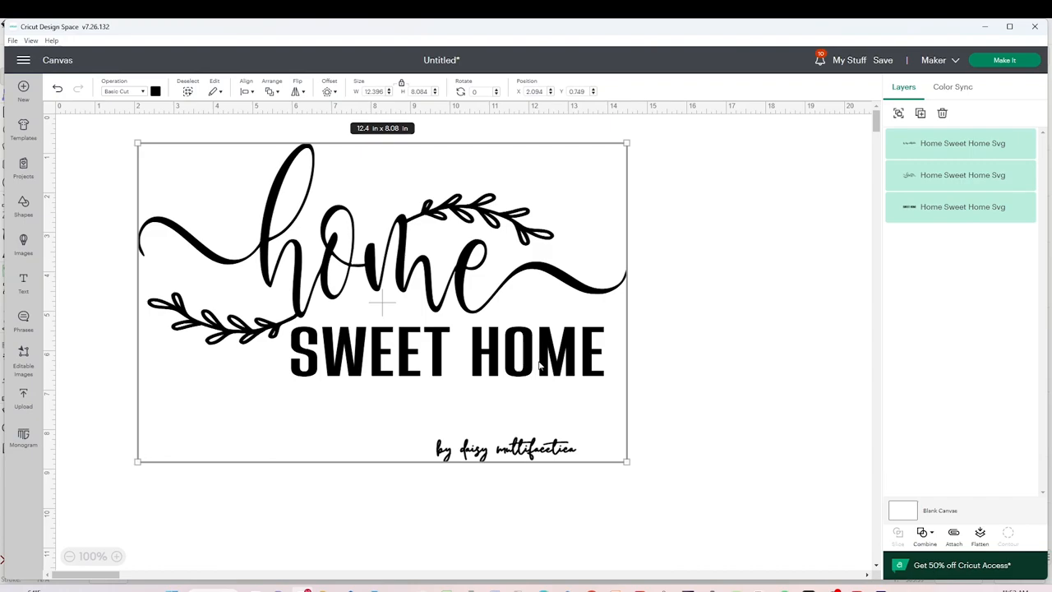
Hide the signature layer and select the home script with leaf accents
{"action": "left_click", "coordinate": [506, 450]}
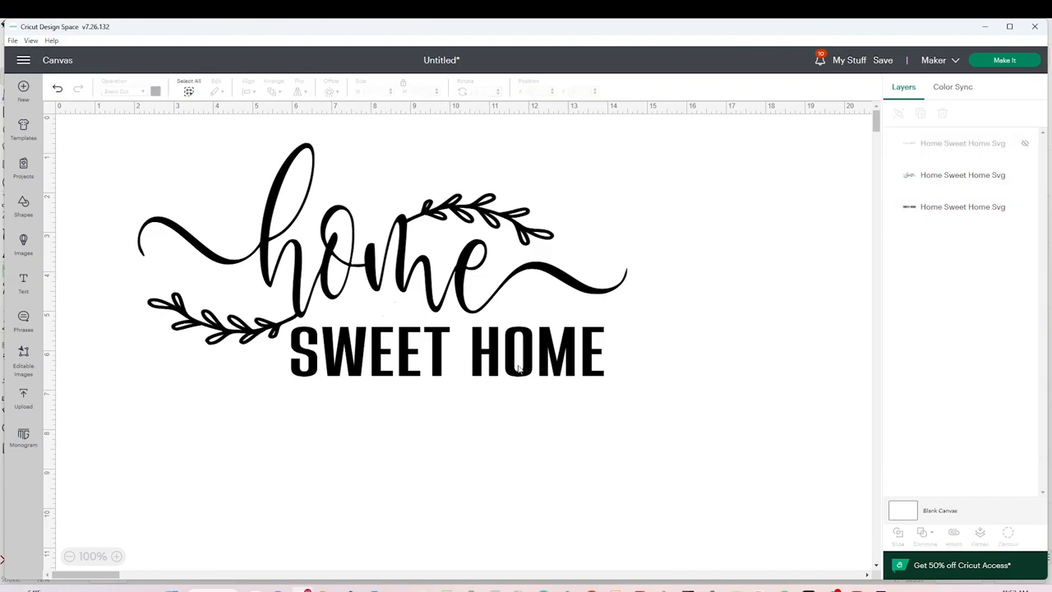
{"action": "left_click", "coordinate": [962, 174]}
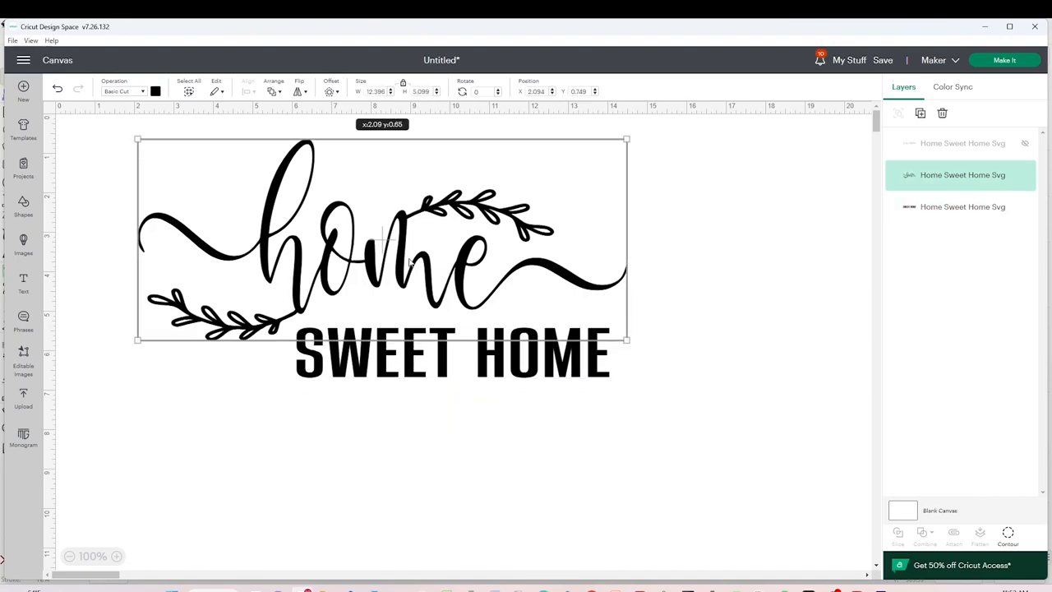